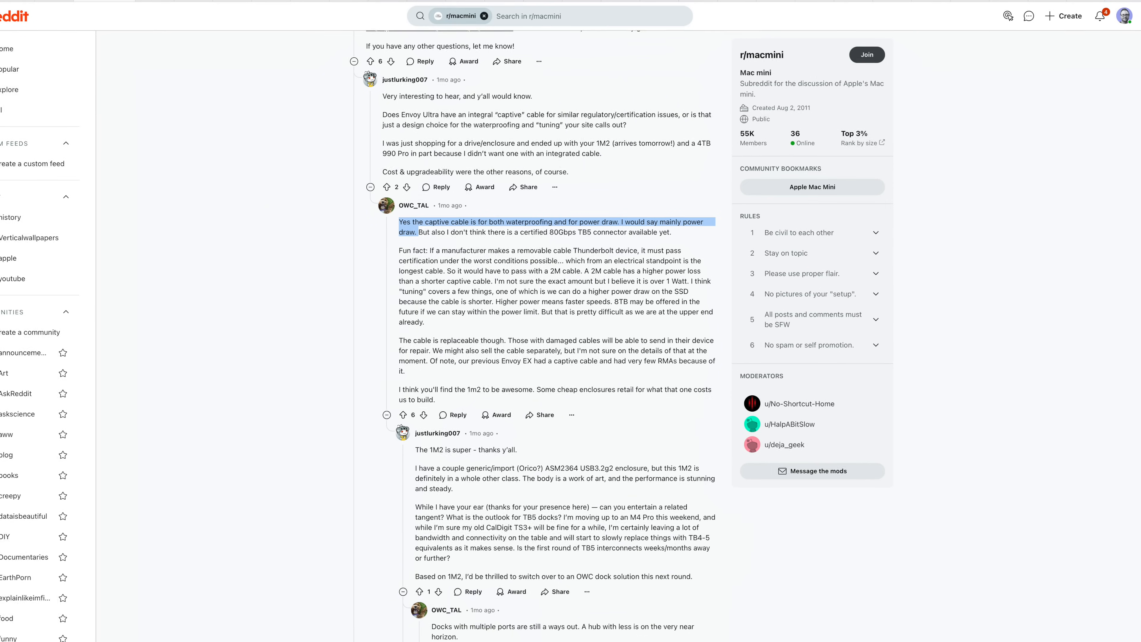
# Start the Blackmagic speed test on the OWC Envoy Ultra, reaching 5173.1 MB/s write and 5062.0 MB/s read
pyautogui.scroll(-3)
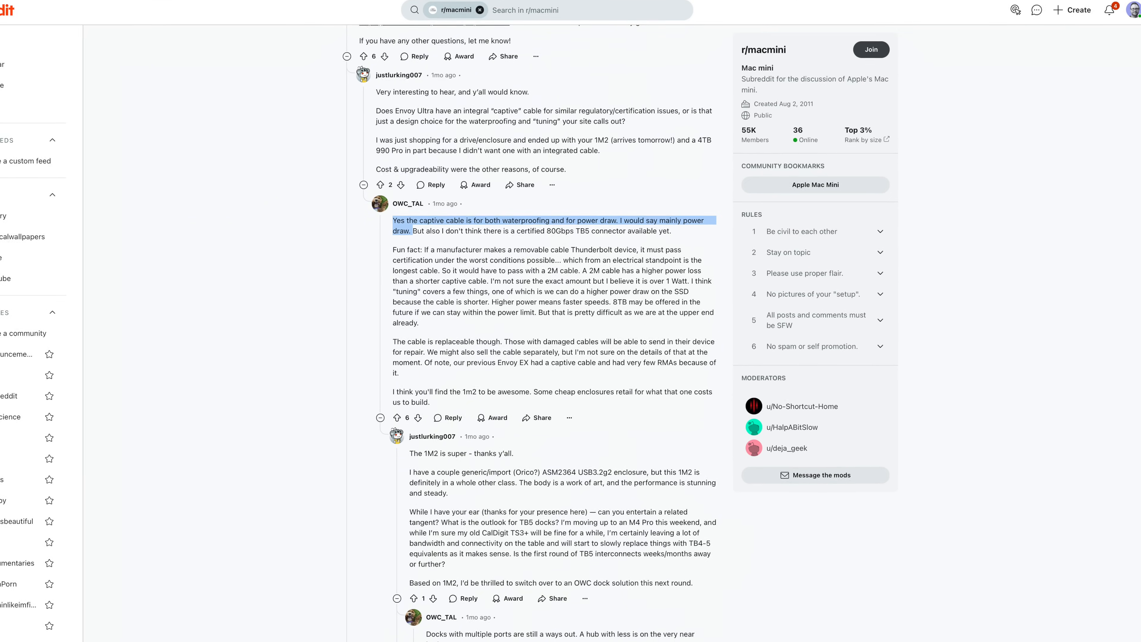
pyautogui.scroll(-3)
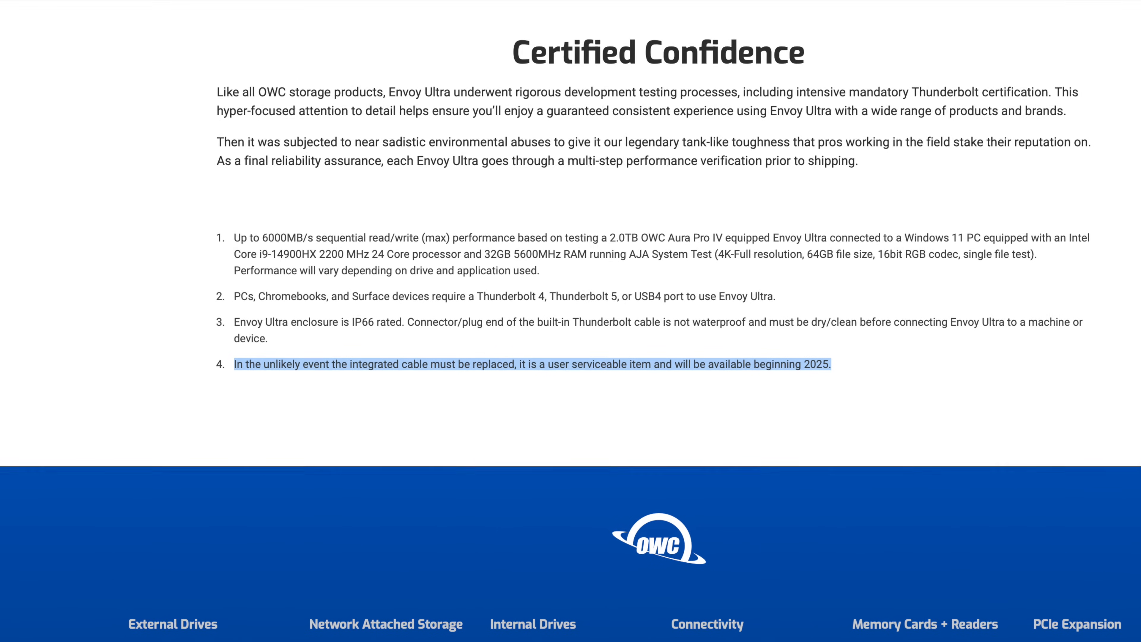
pyautogui.scroll(-3)
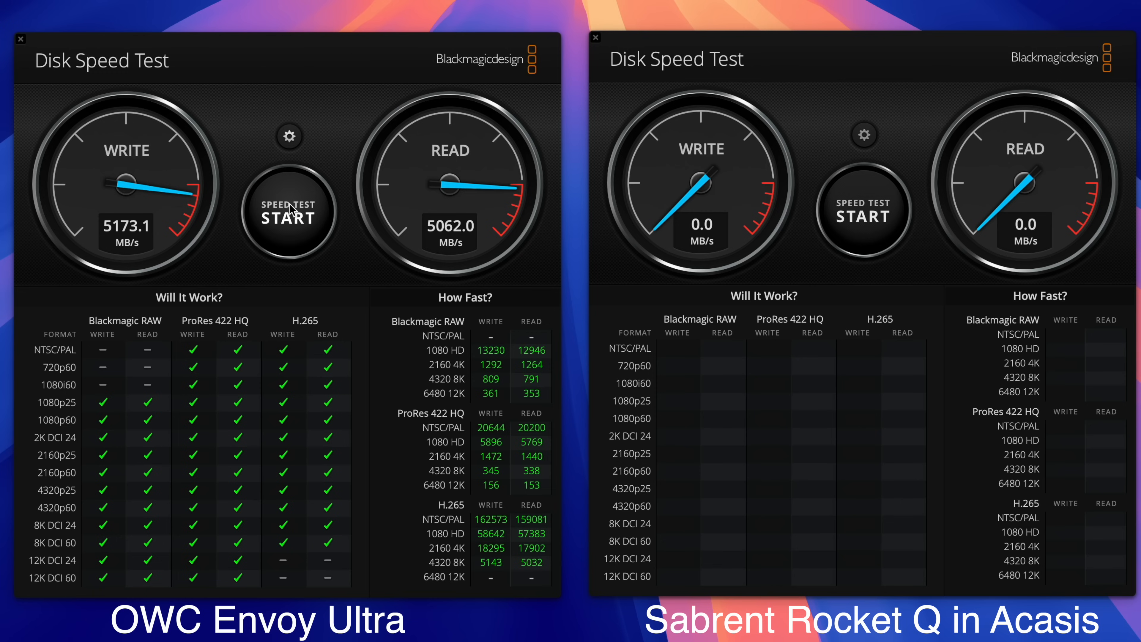
pyautogui.click(862, 212)
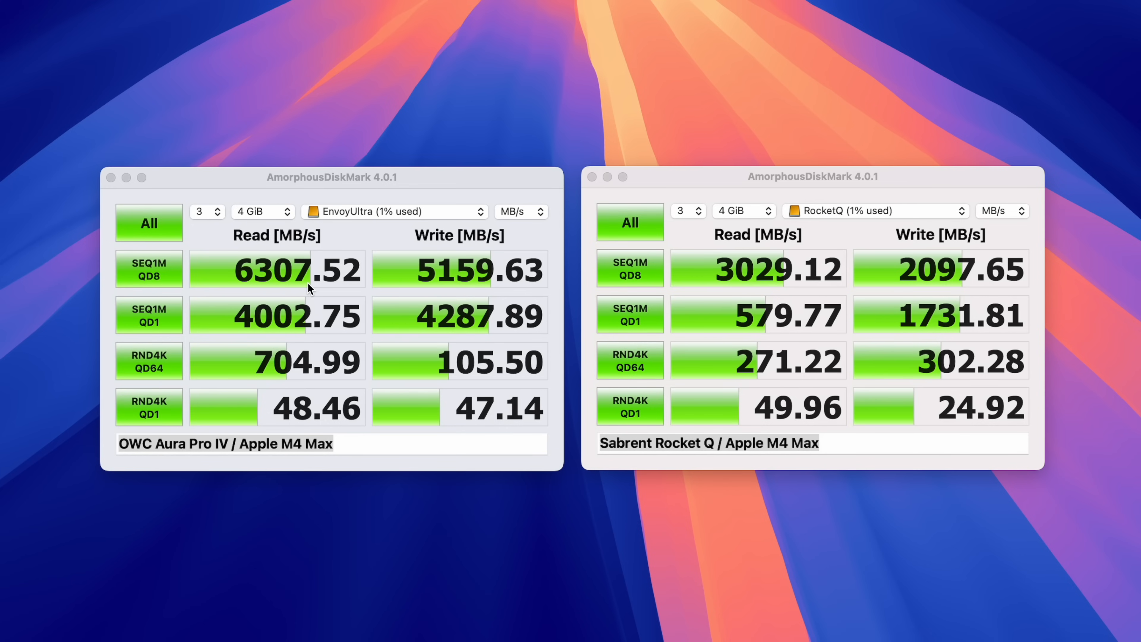
pyautogui.moveTo(278, 267)
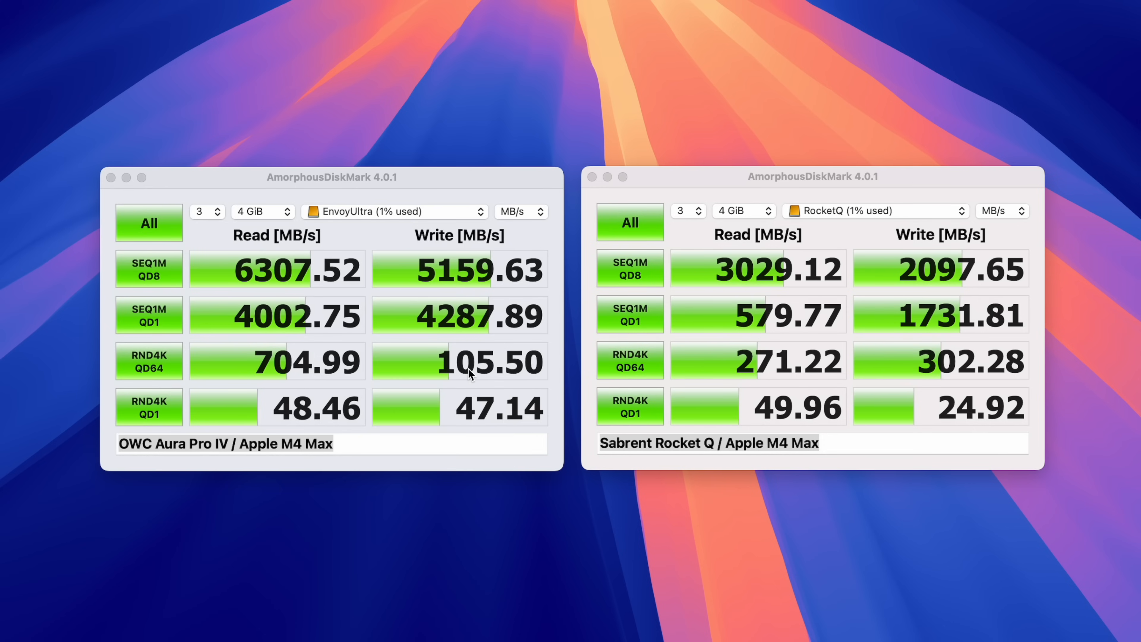
pyautogui.moveTo(286, 305)
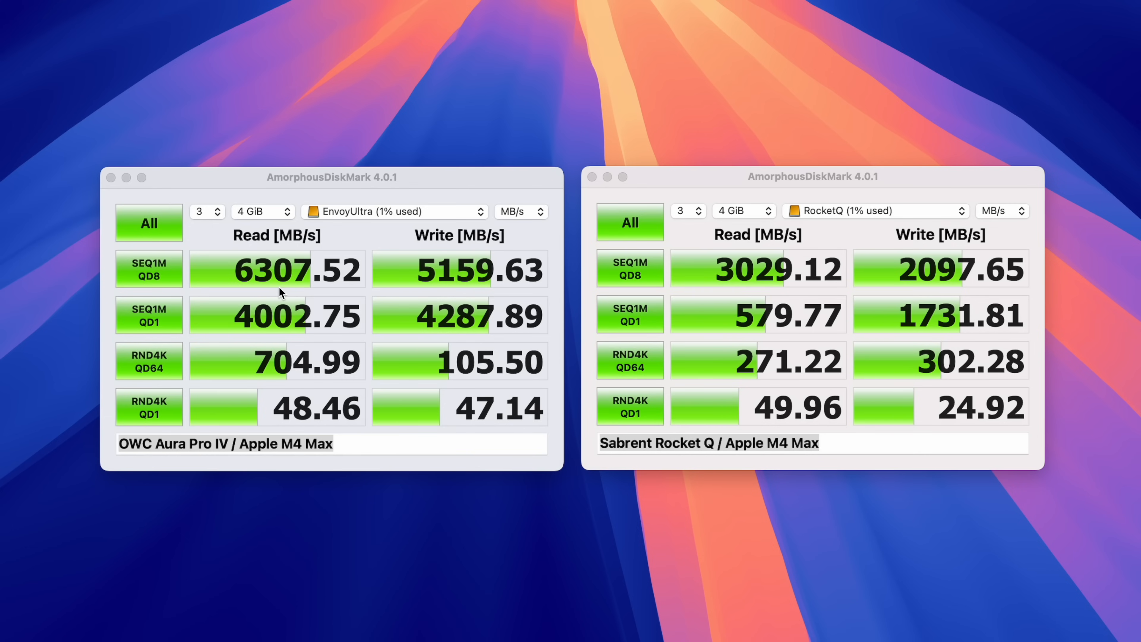
pyautogui.moveTo(438, 293)
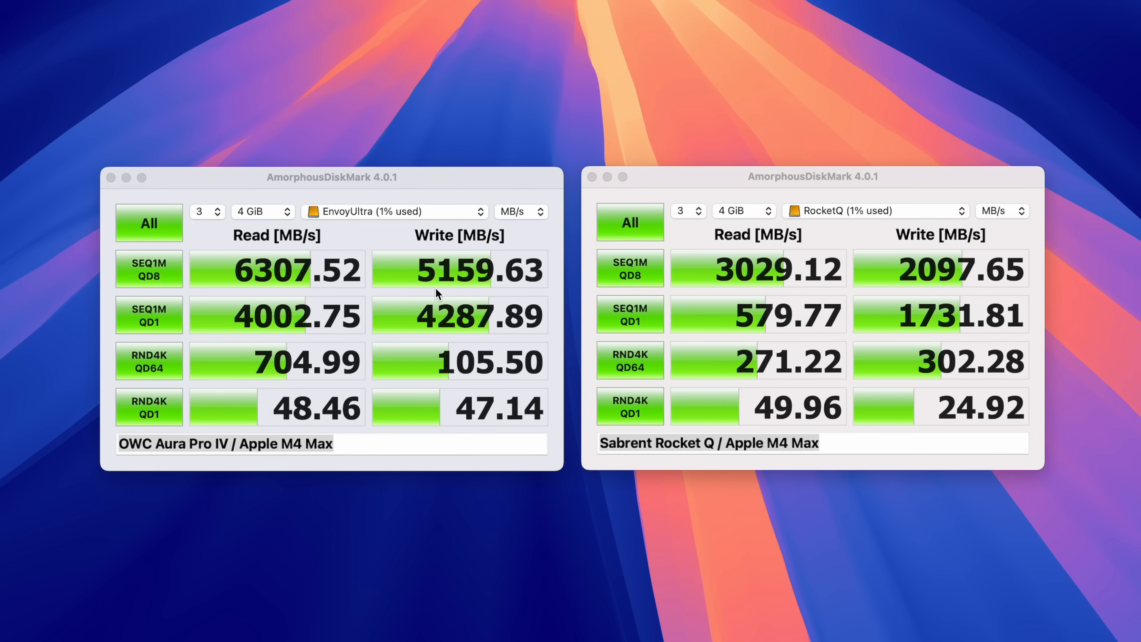
pyautogui.moveTo(457, 294)
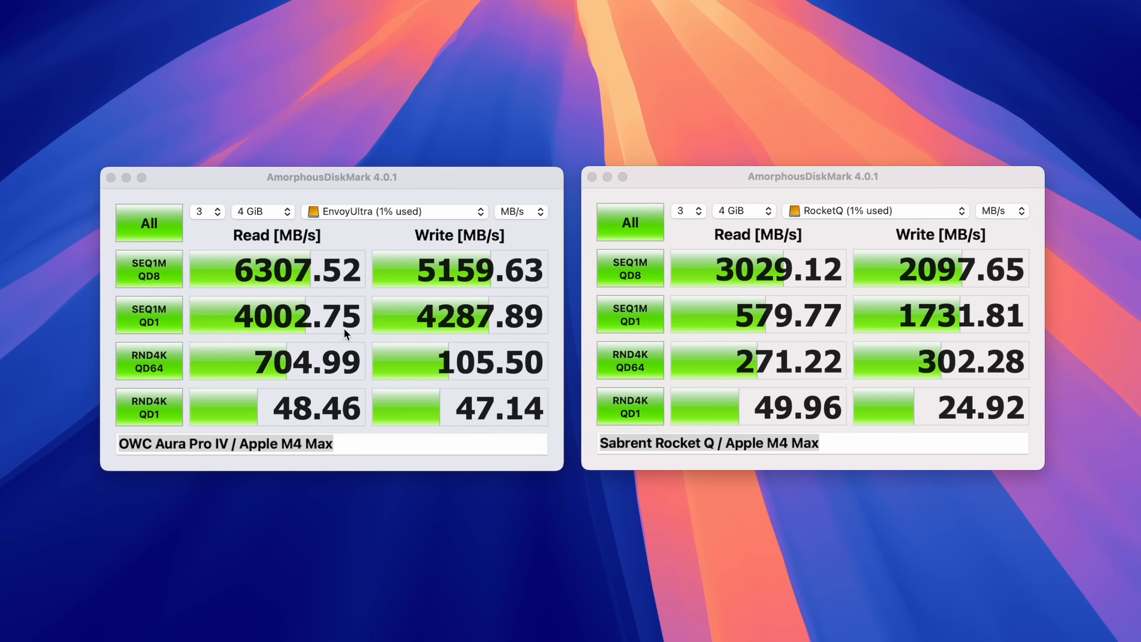
pyautogui.moveTo(451, 451)
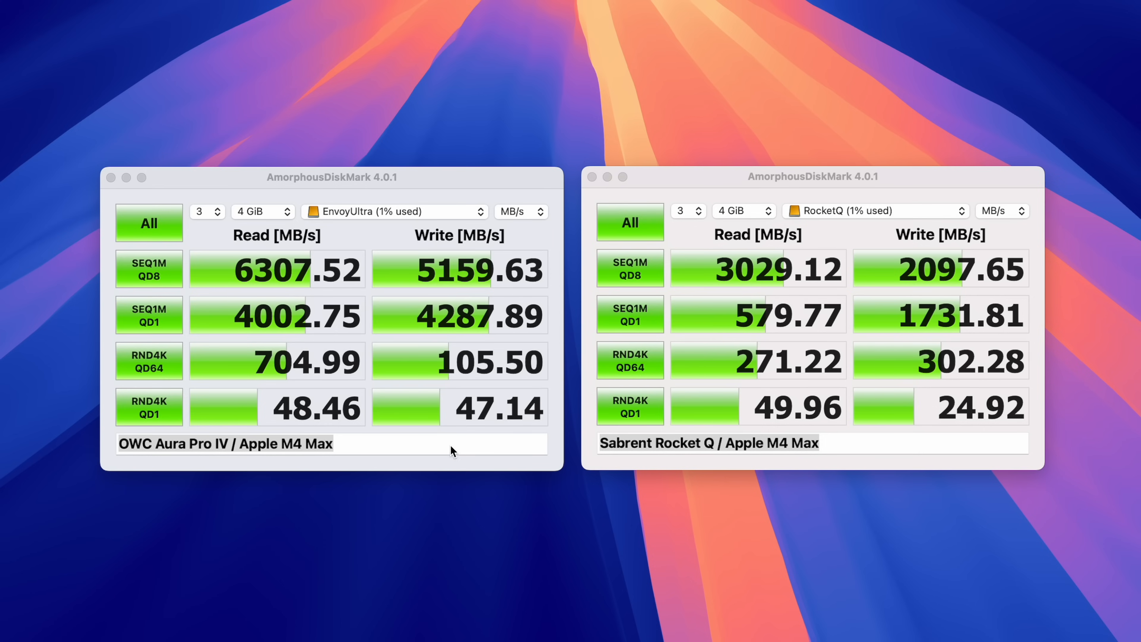
pyautogui.moveTo(382, 462)
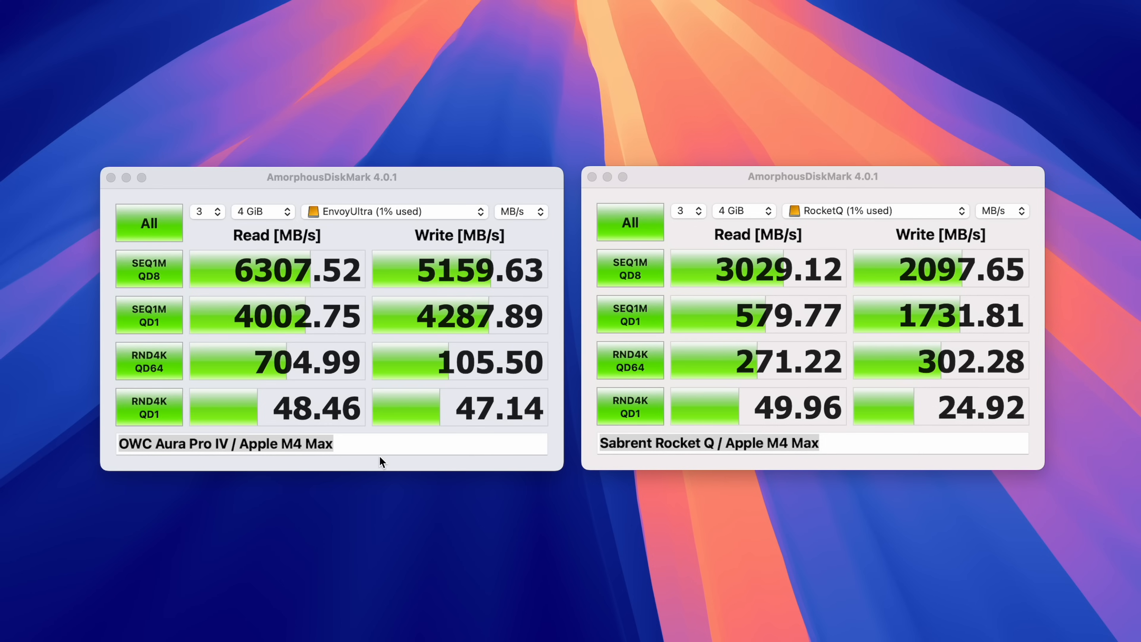
pyautogui.moveTo(387, 453)
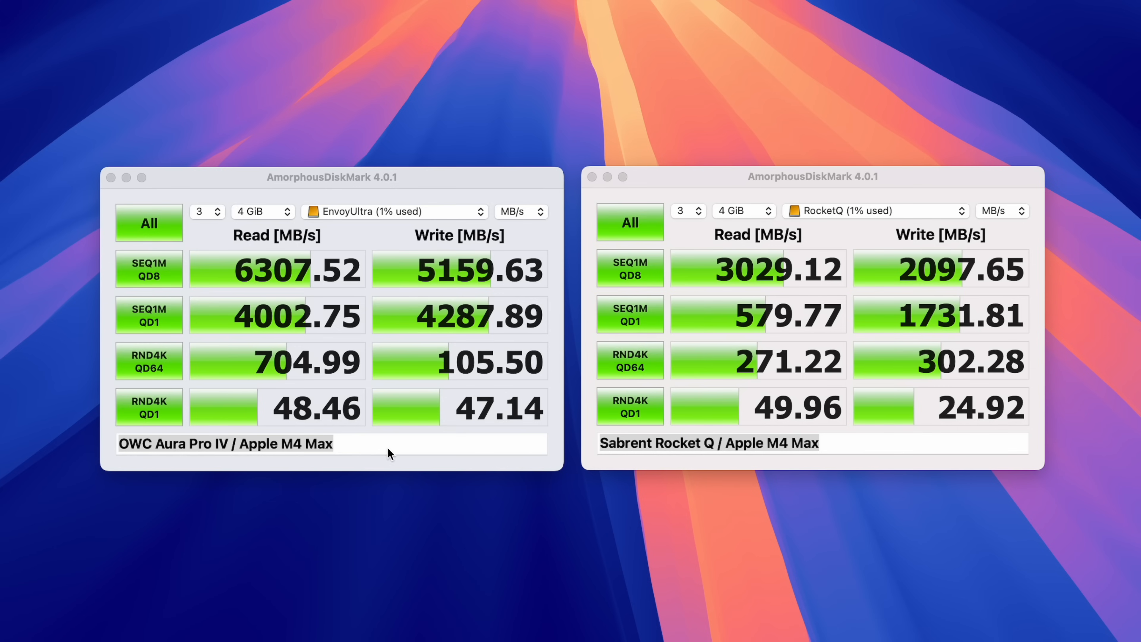
pyautogui.moveTo(227, 354)
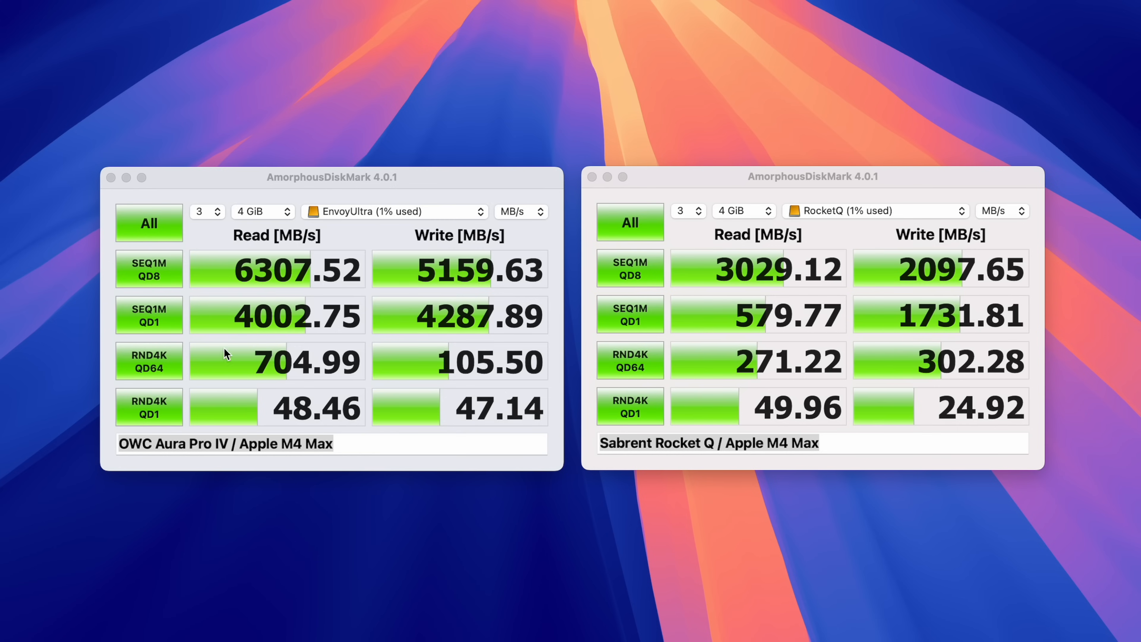
pyautogui.moveTo(404, 473)
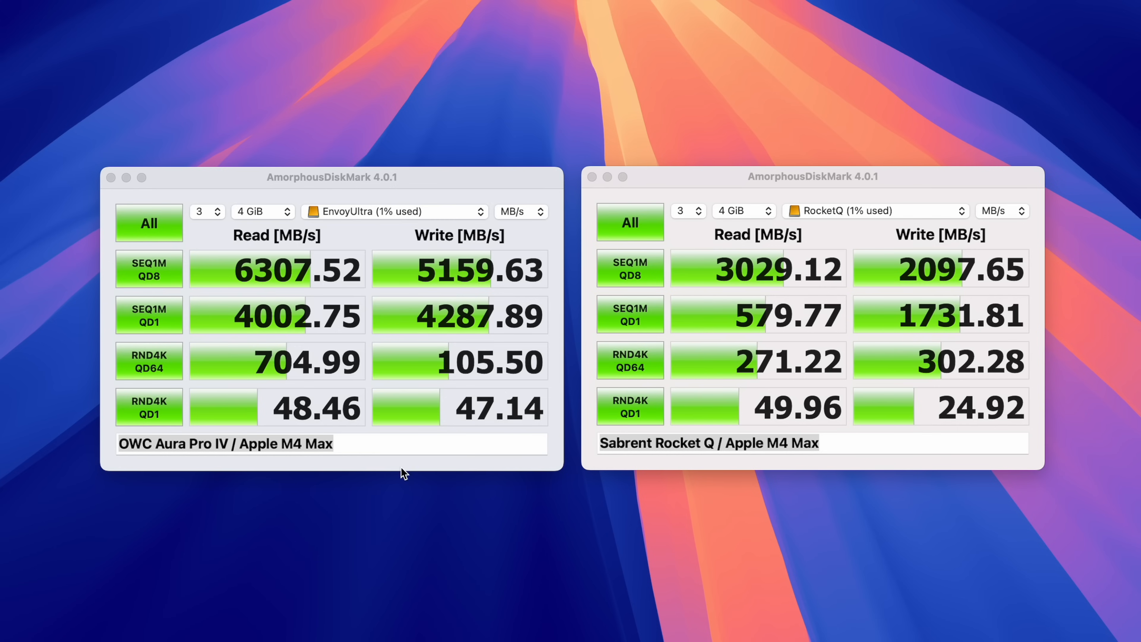
pyautogui.moveTo(395, 409)
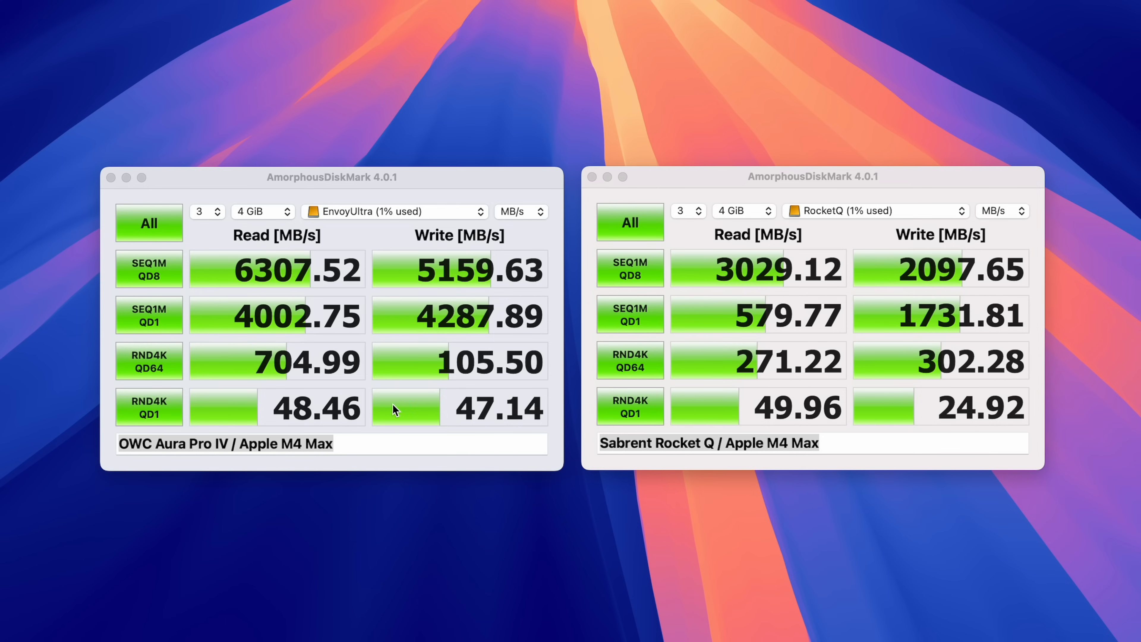
pyautogui.moveTo(288, 347)
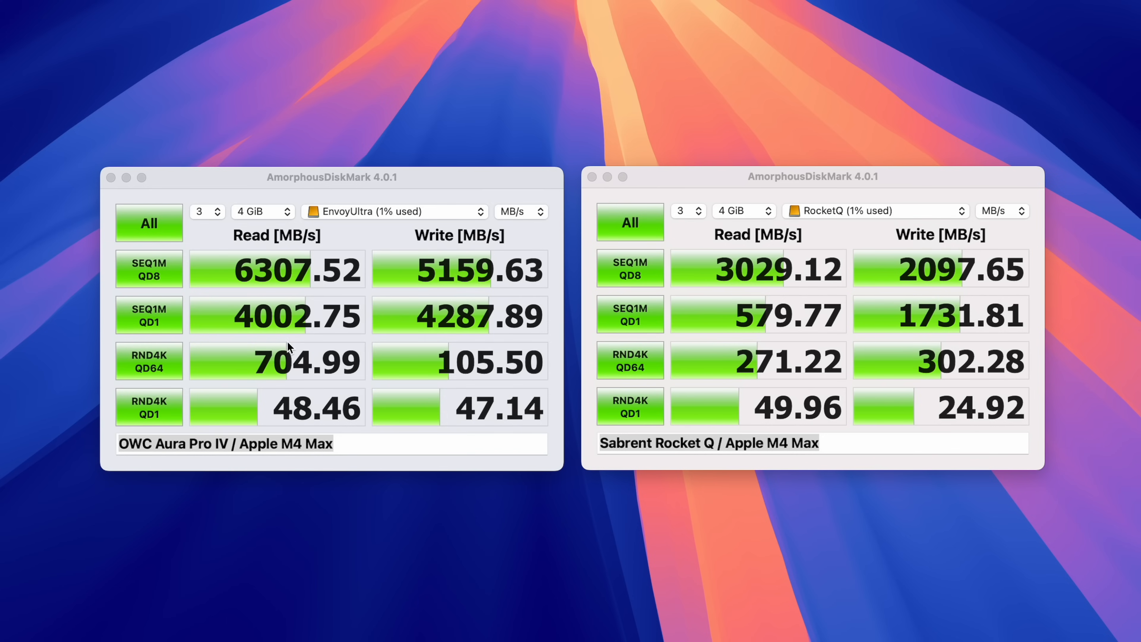
pyautogui.moveTo(362, 346)
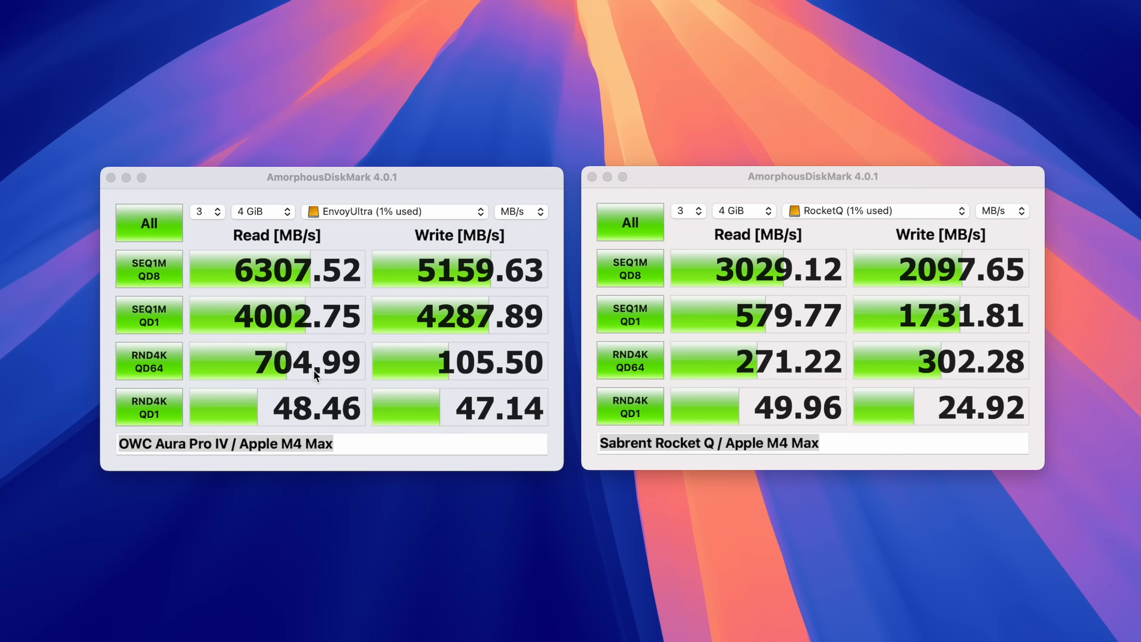
pyautogui.moveTo(375, 365)
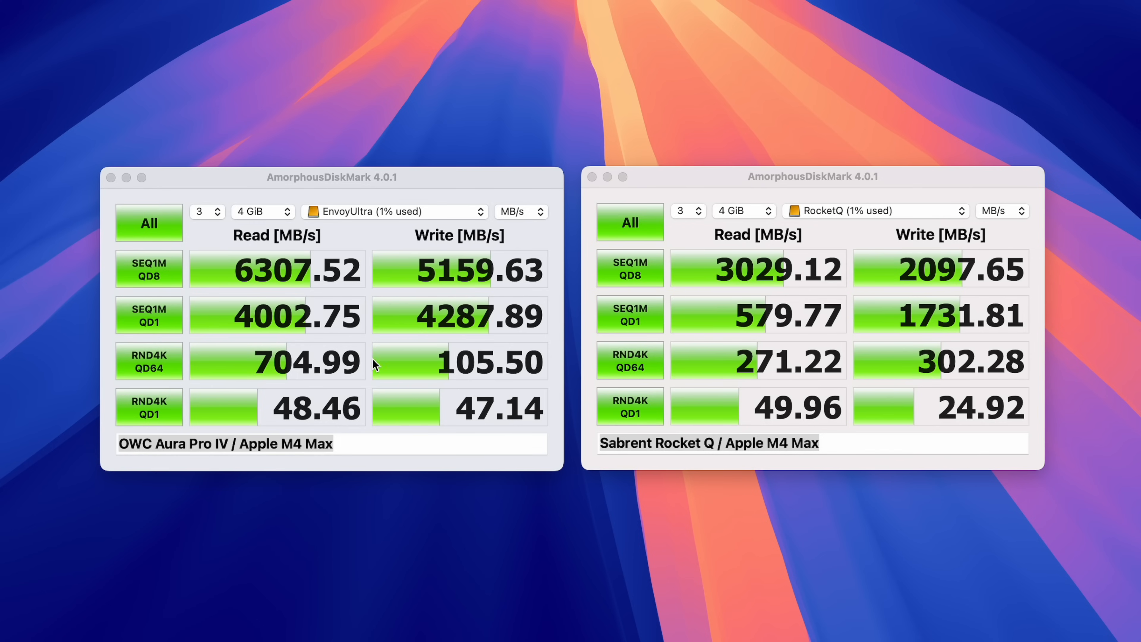
pyautogui.moveTo(284, 364)
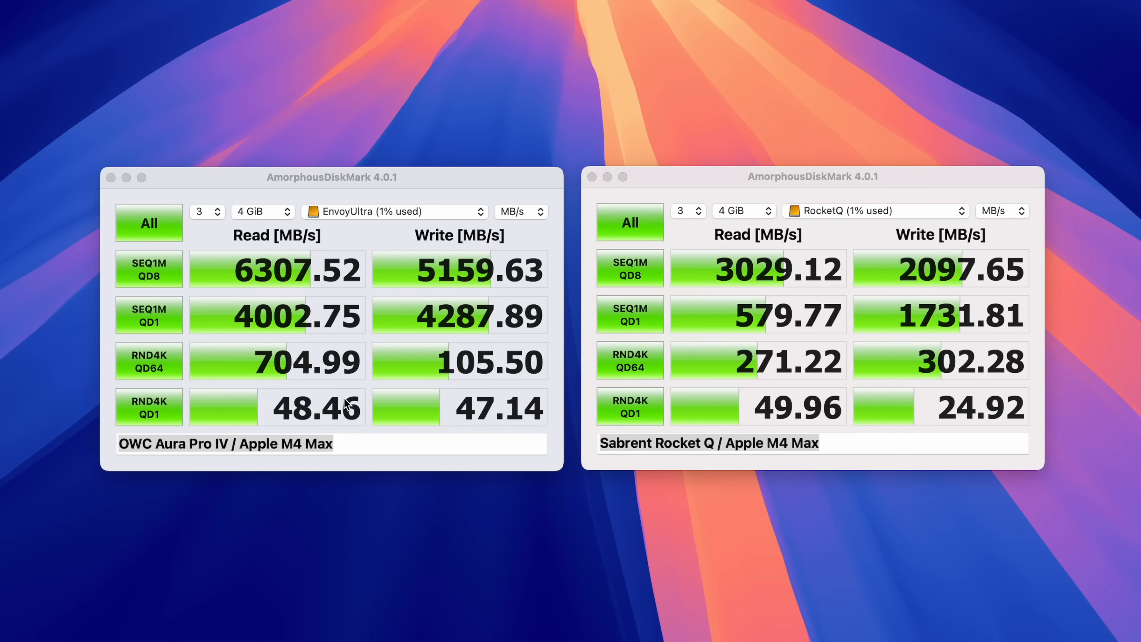
pyautogui.moveTo(406, 362)
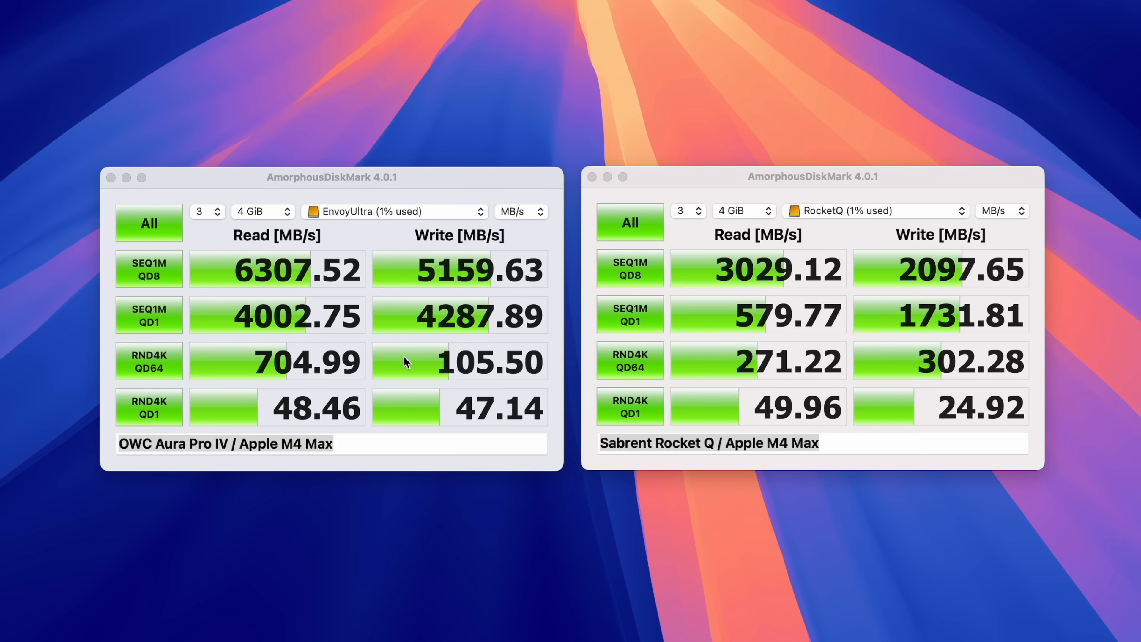
pyautogui.moveTo(337, 372)
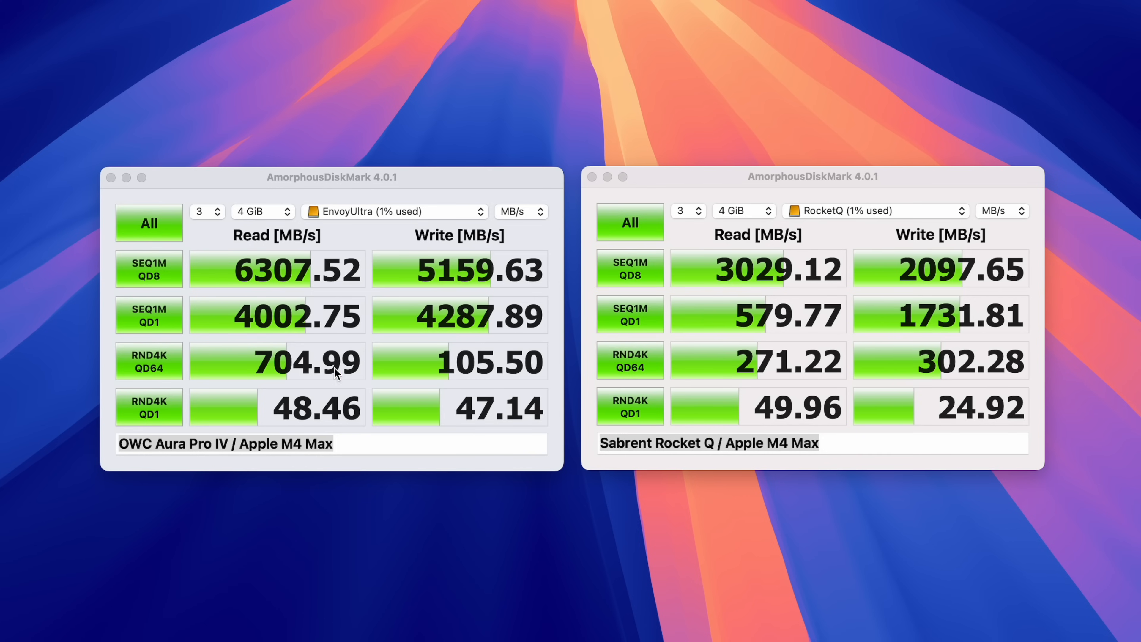
pyautogui.moveTo(934, 249)
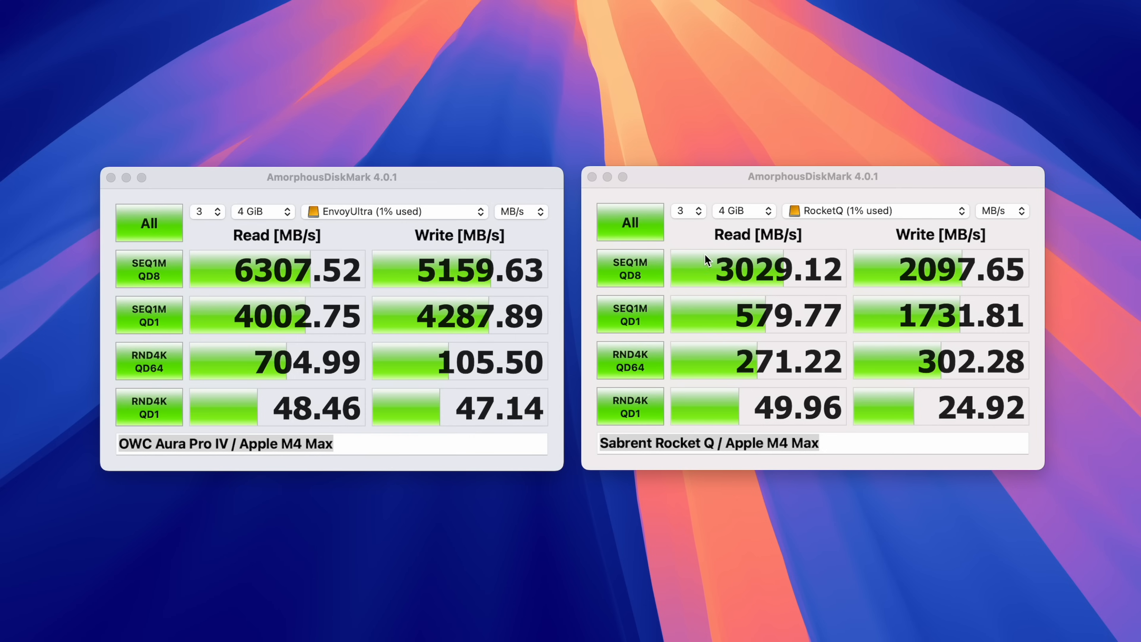
pyautogui.moveTo(877, 265)
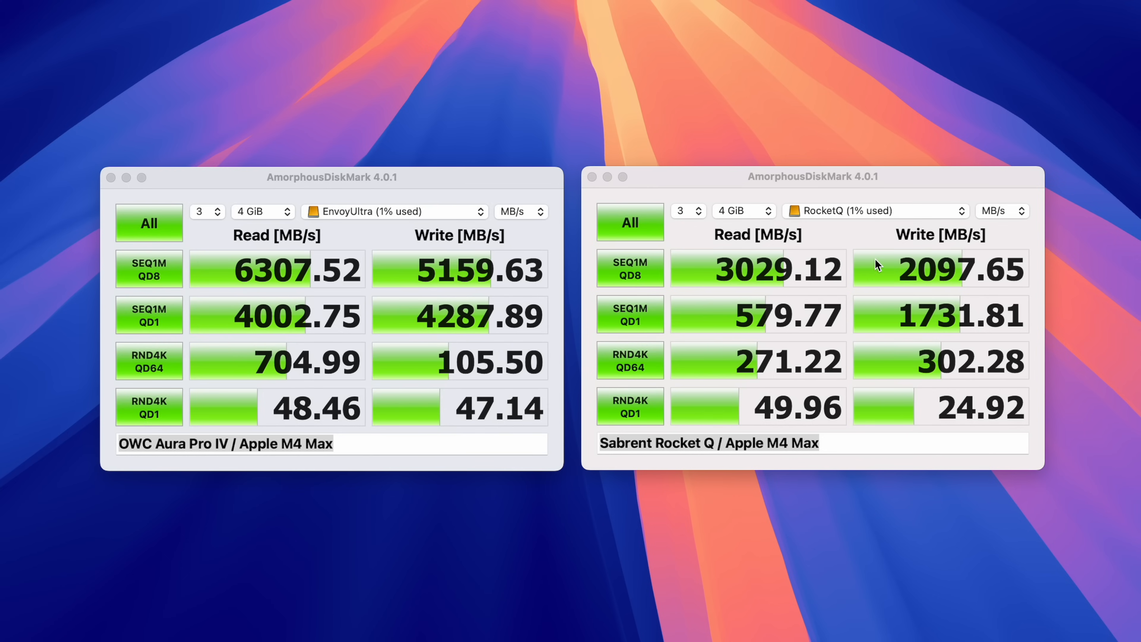
pyautogui.moveTo(895, 291)
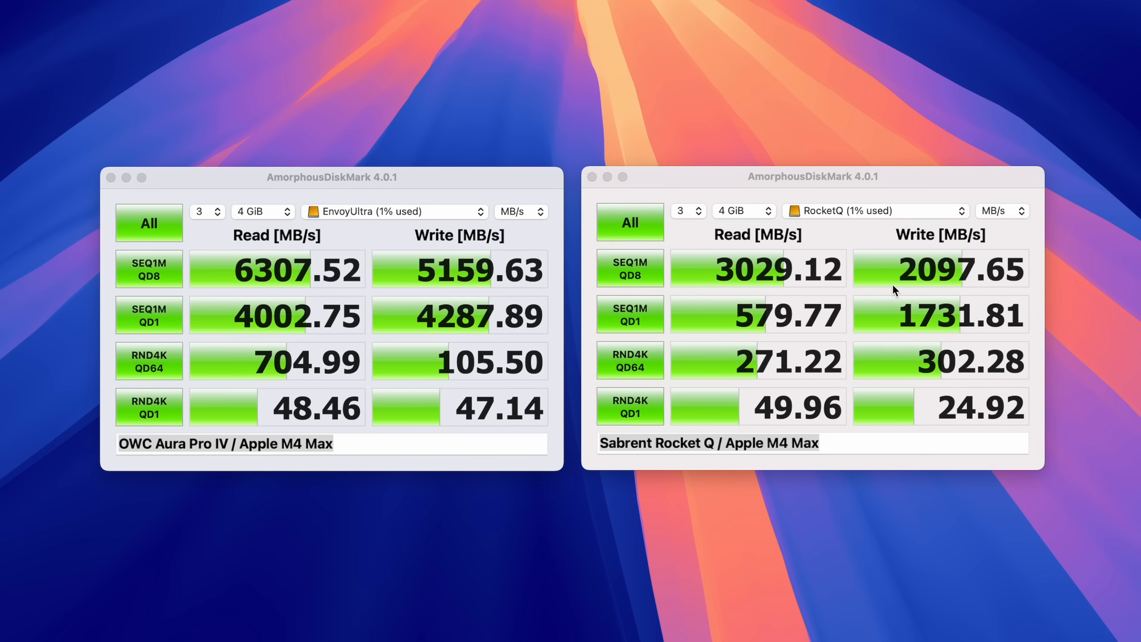
pyautogui.moveTo(1055, 295)
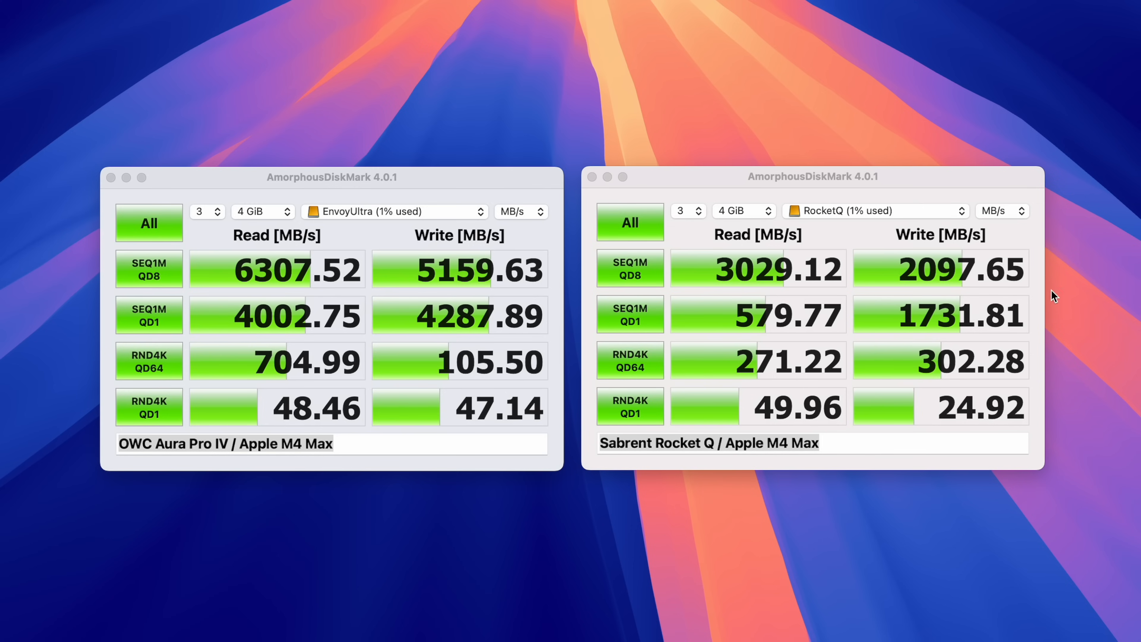
pyautogui.moveTo(1057, 328)
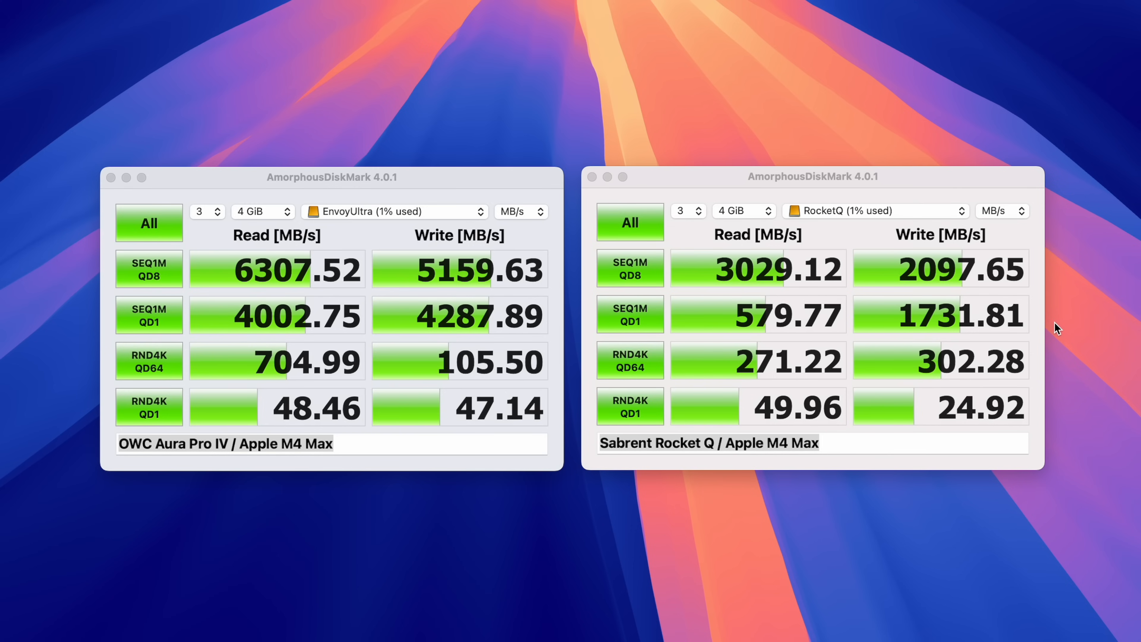
pyautogui.moveTo(1060, 292)
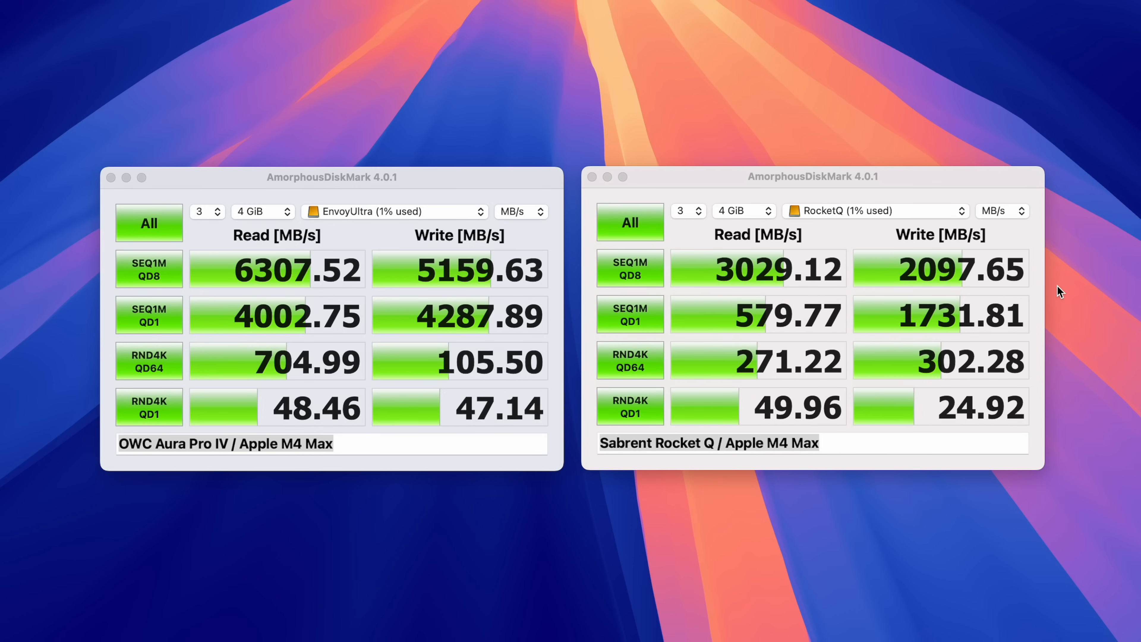
pyautogui.moveTo(935, 323)
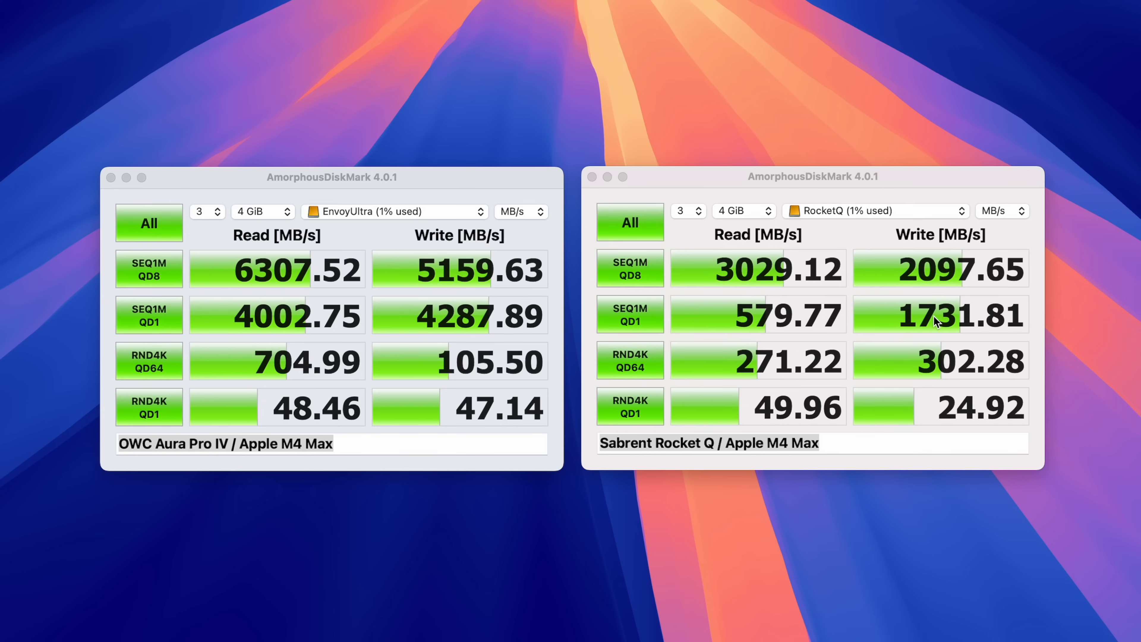
pyautogui.moveTo(745, 352)
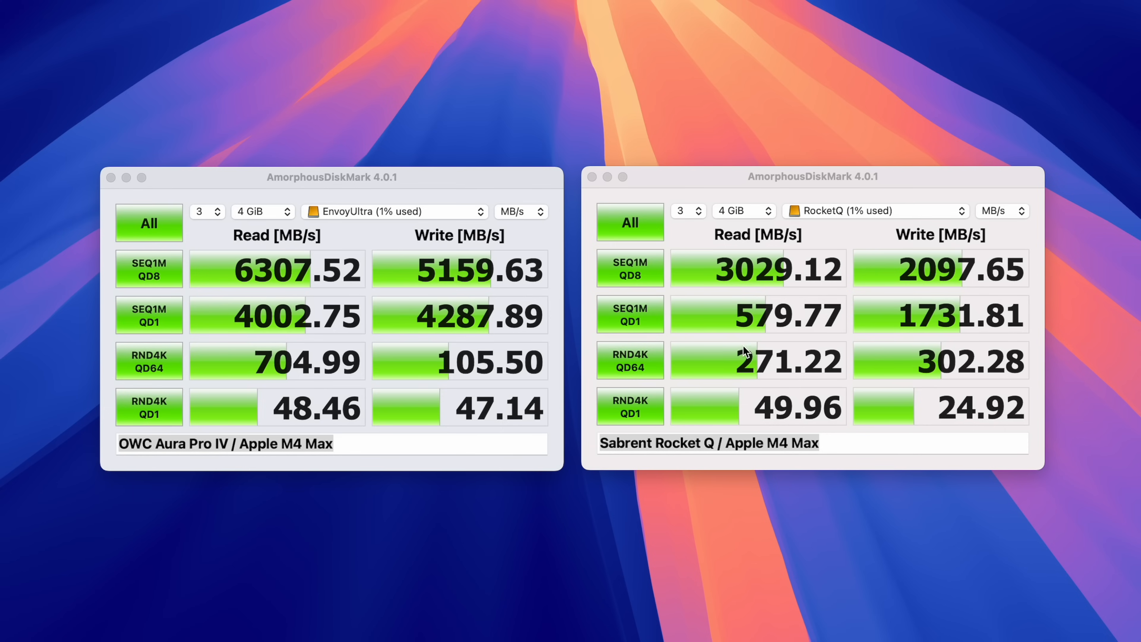
pyautogui.moveTo(772, 378)
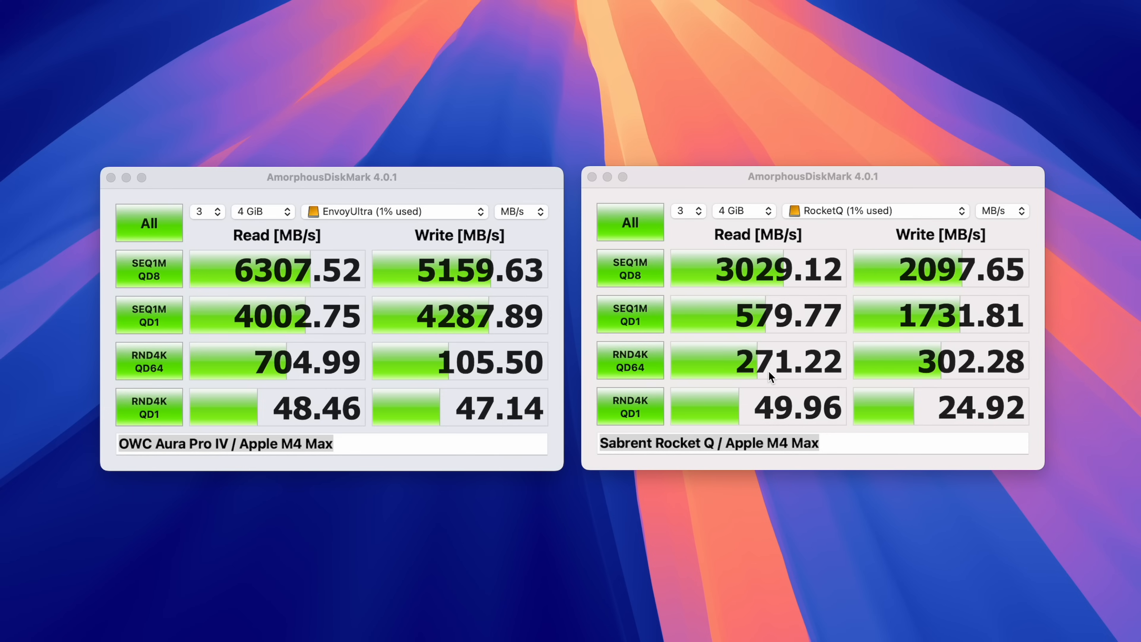
pyautogui.moveTo(960, 367)
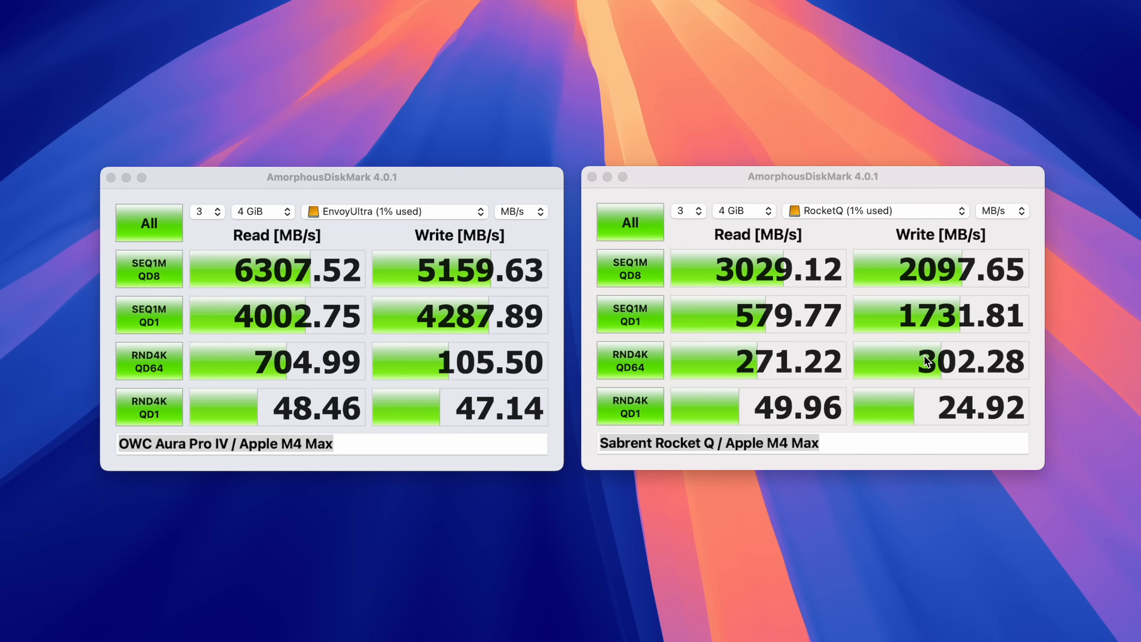
pyautogui.moveTo(900, 380)
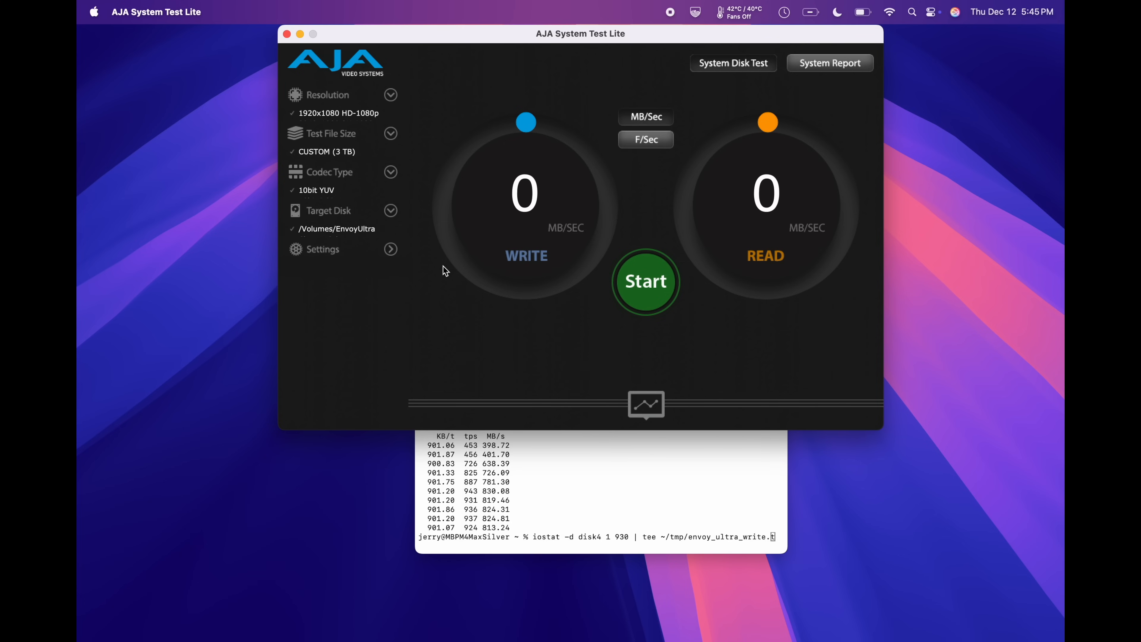
pyautogui.moveTo(474, 255)
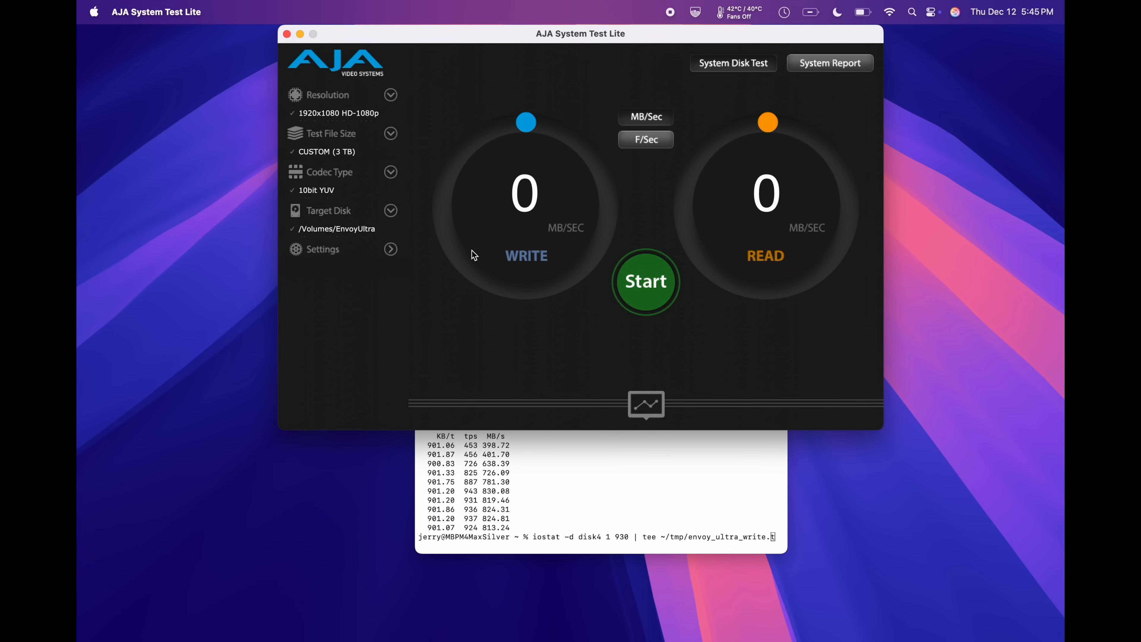
pyautogui.moveTo(408, 136)
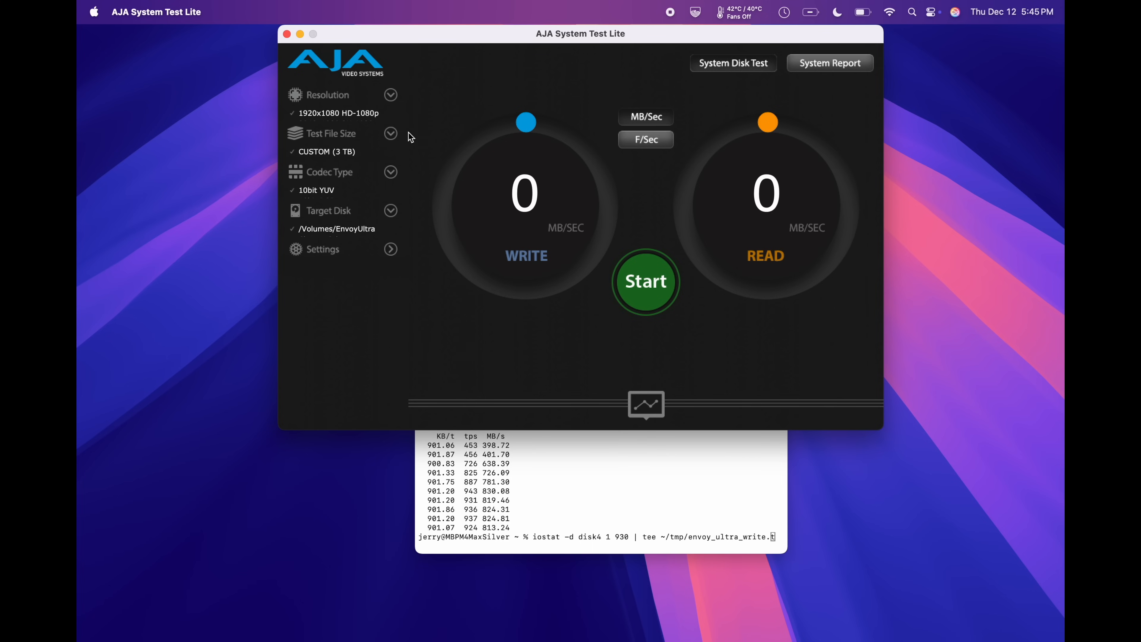
pyautogui.moveTo(295, 145)
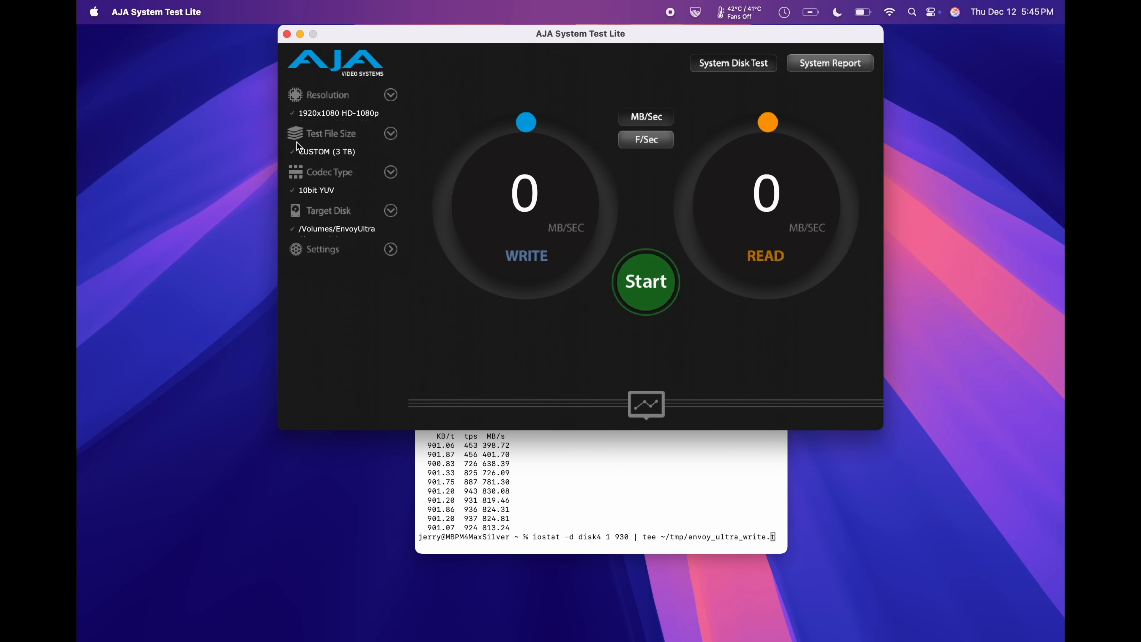
pyautogui.moveTo(393, 138)
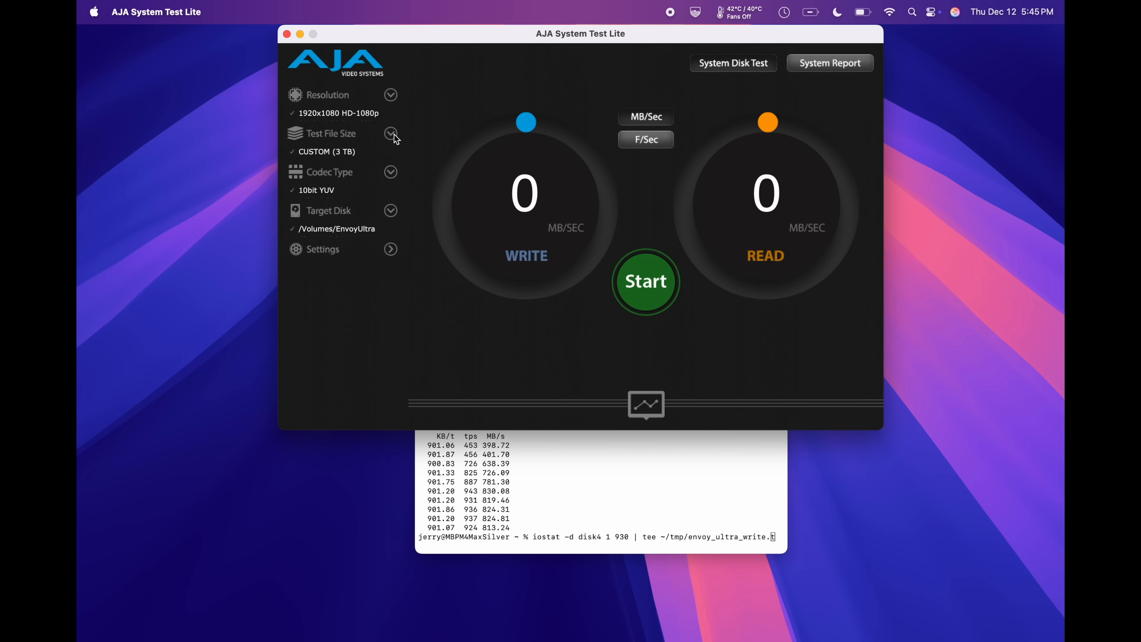
pyautogui.moveTo(353, 155)
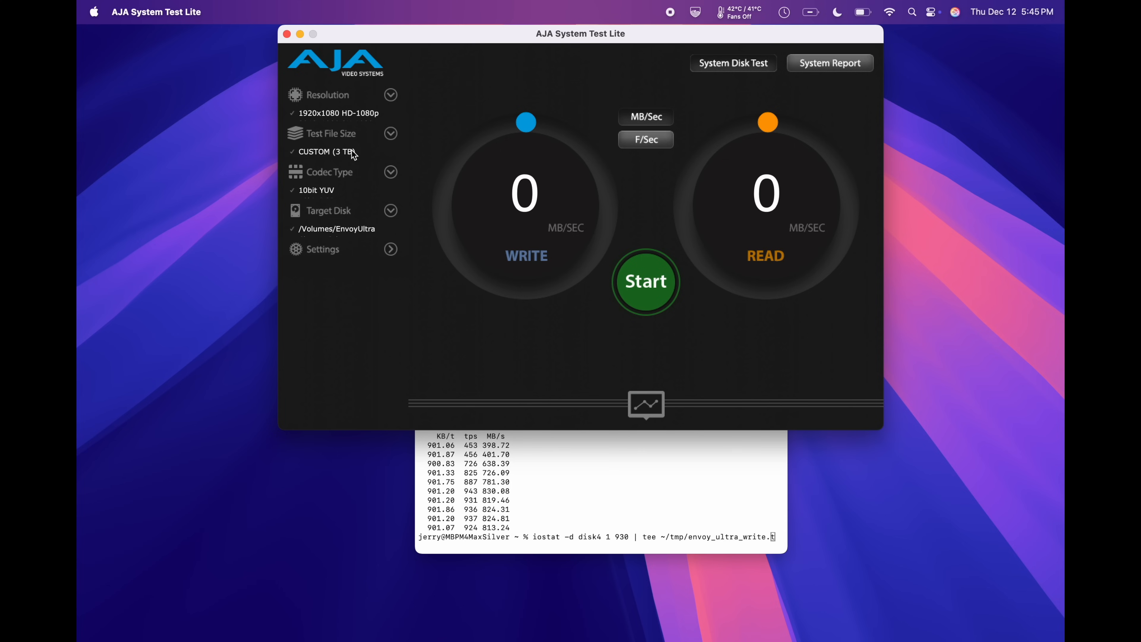
pyautogui.moveTo(391, 258)
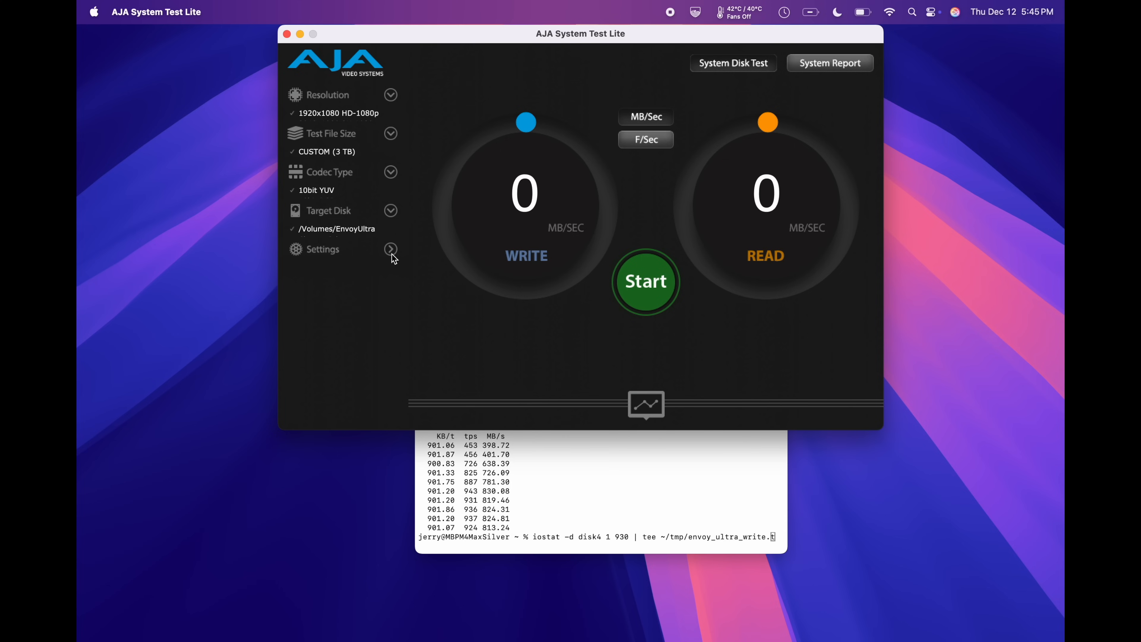
# Set the EnvoyUltra disk test to run continuously, write-only, single file, cache disabled, and confirm
pyautogui.click(391, 249)
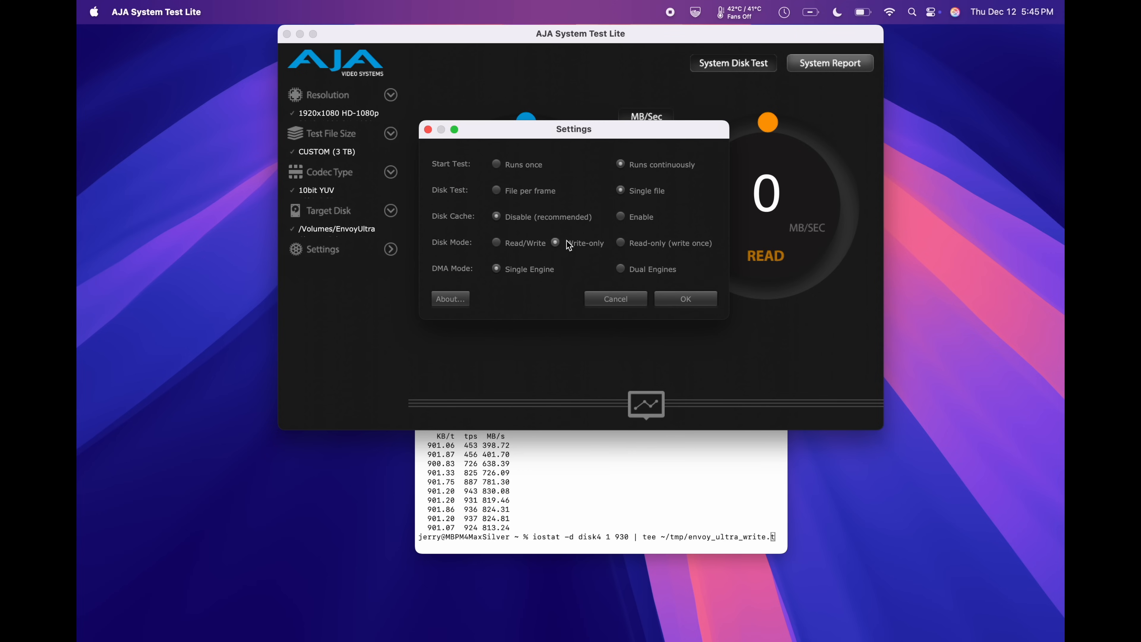
pyautogui.click(554, 242)
pyautogui.write('txt')
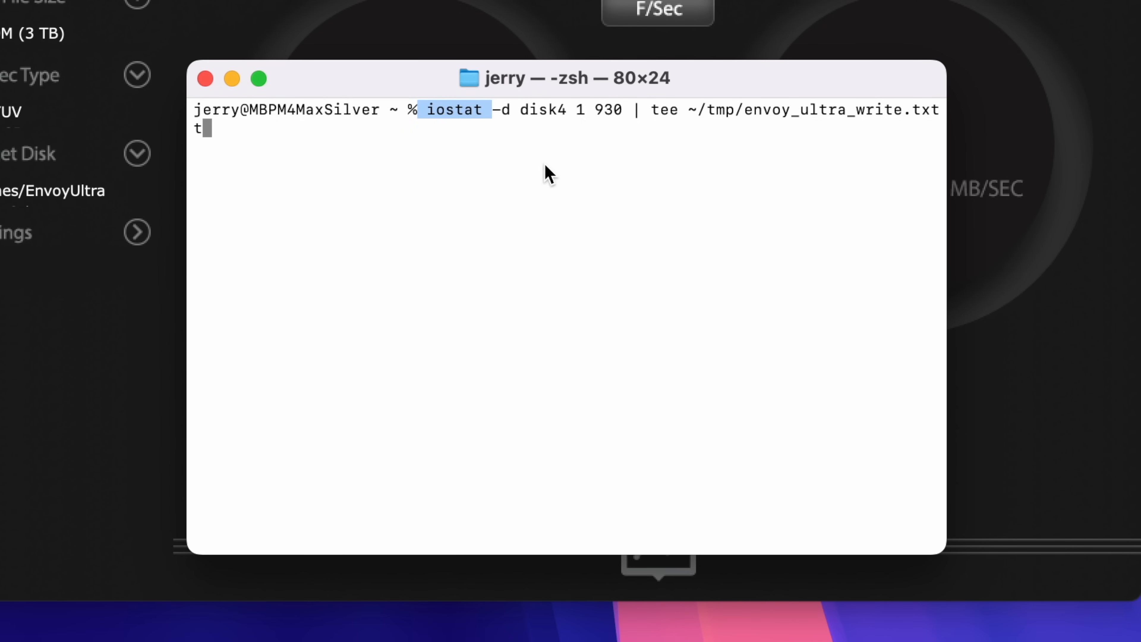
pyautogui.moveTo(616, 120)
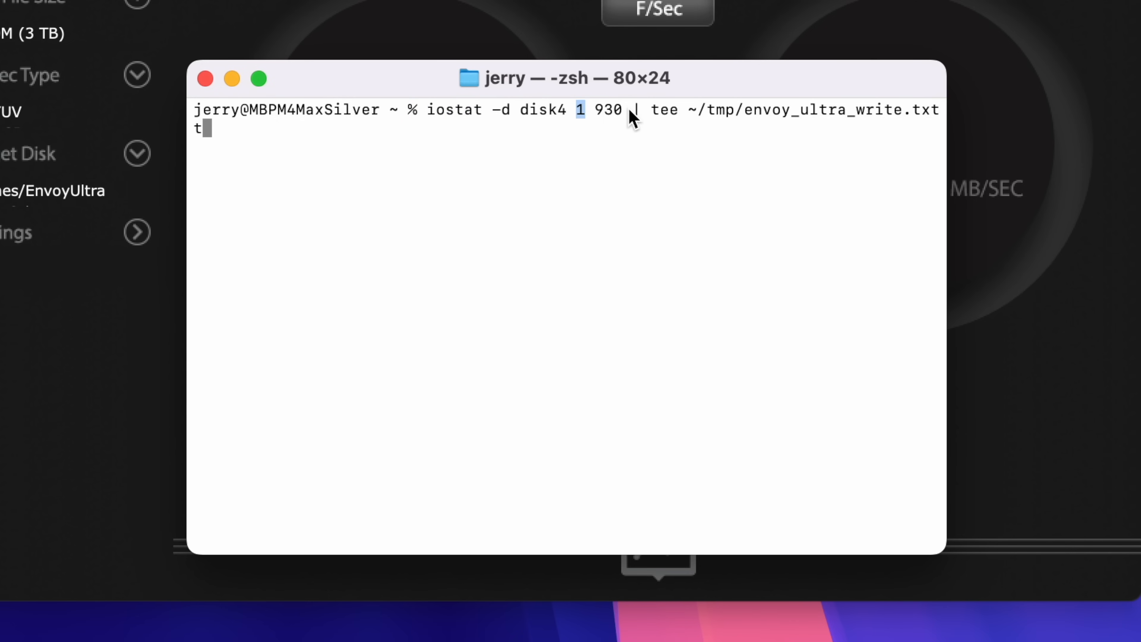
pyautogui.moveTo(571, 94)
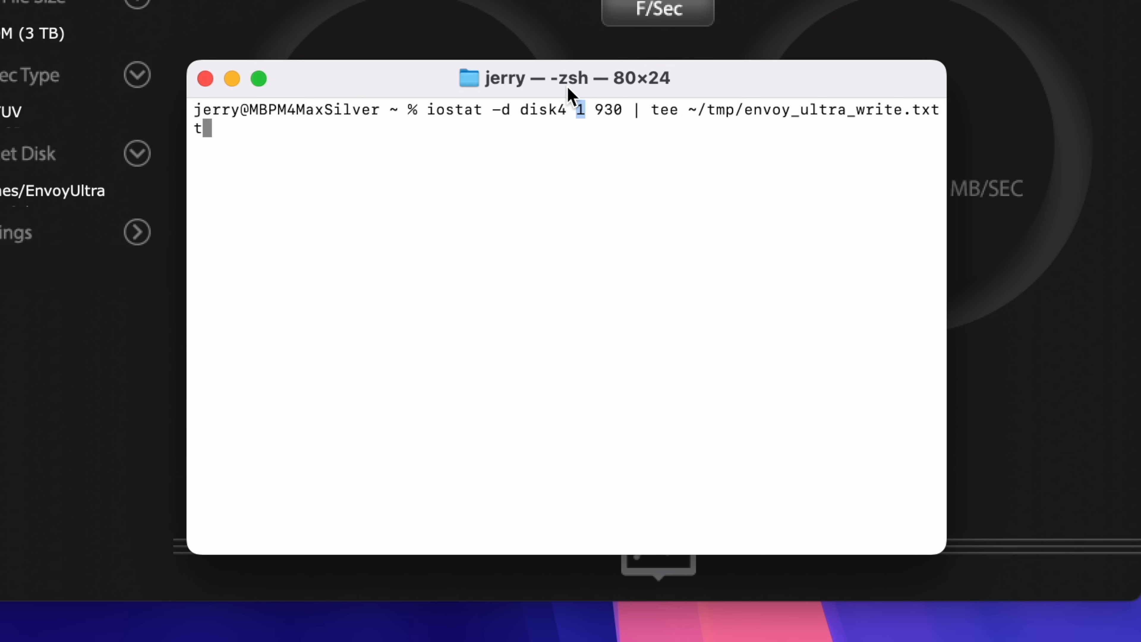
pyautogui.moveTo(513, 204)
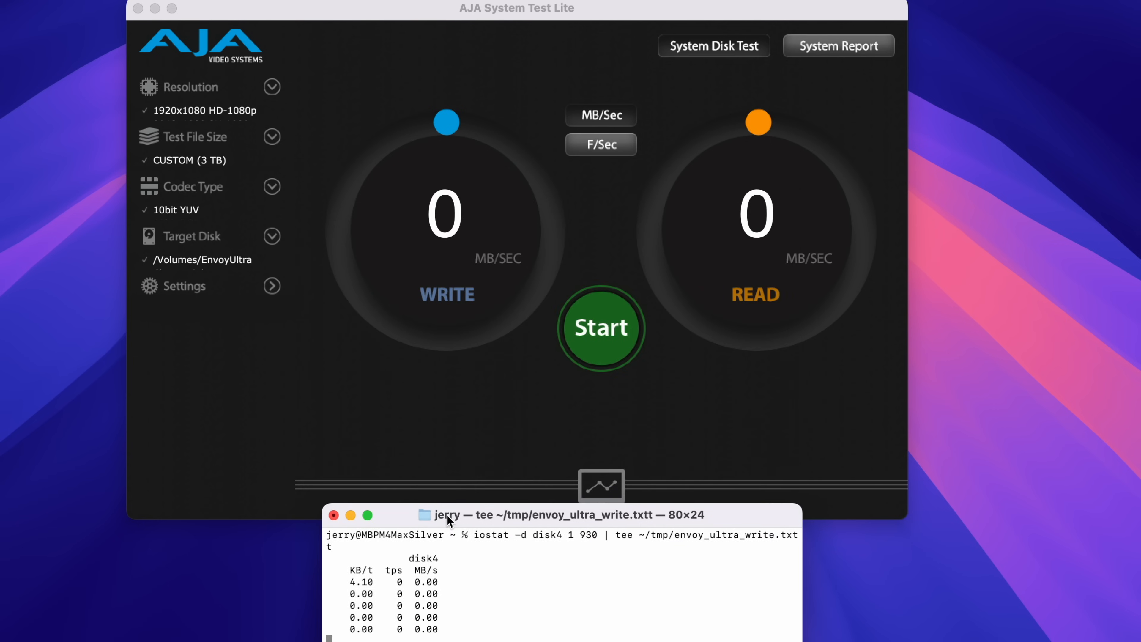
# Run iostat -d disk4 1 930 piped through tee into ~/tmp/envoy_ultra_write.txt
pyautogui.click(600, 327)
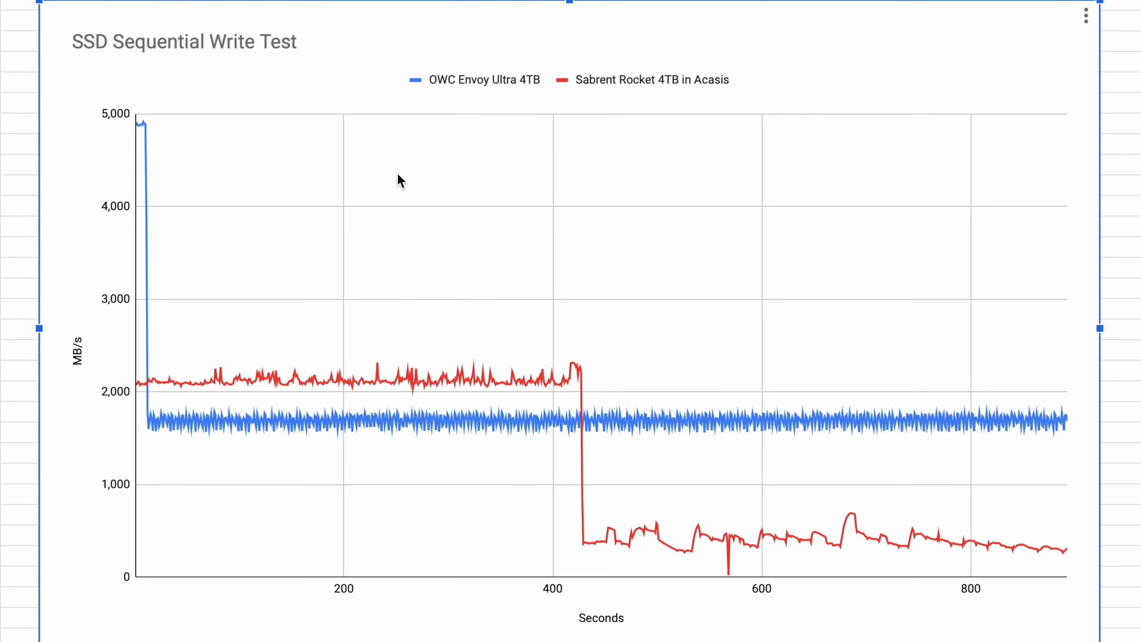
pyautogui.moveTo(386, 201)
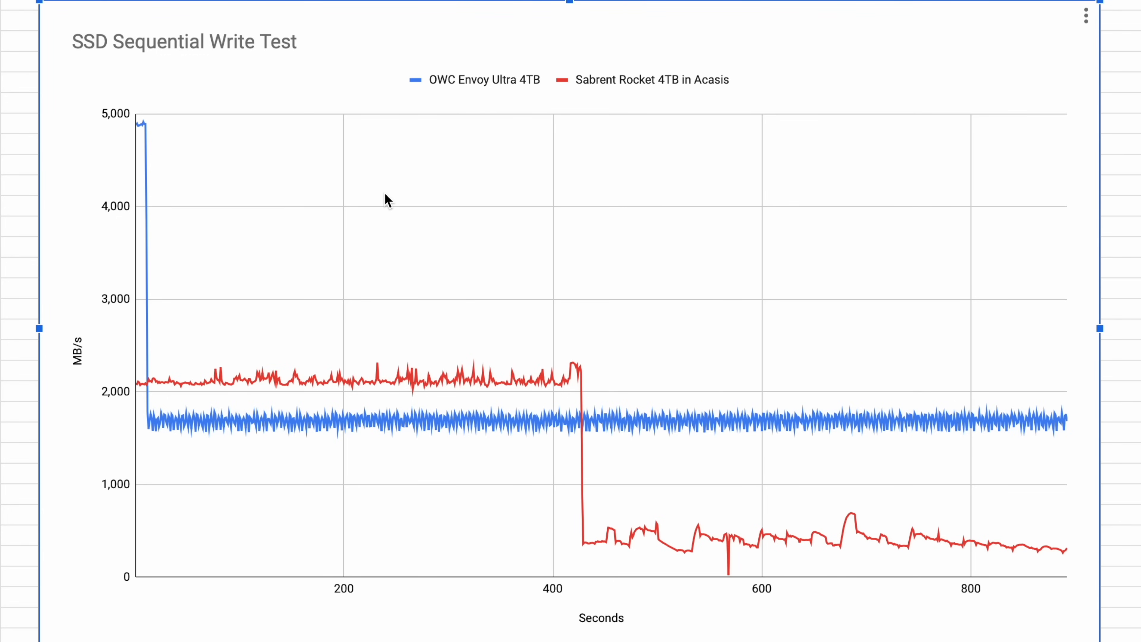
pyautogui.moveTo(447, 89)
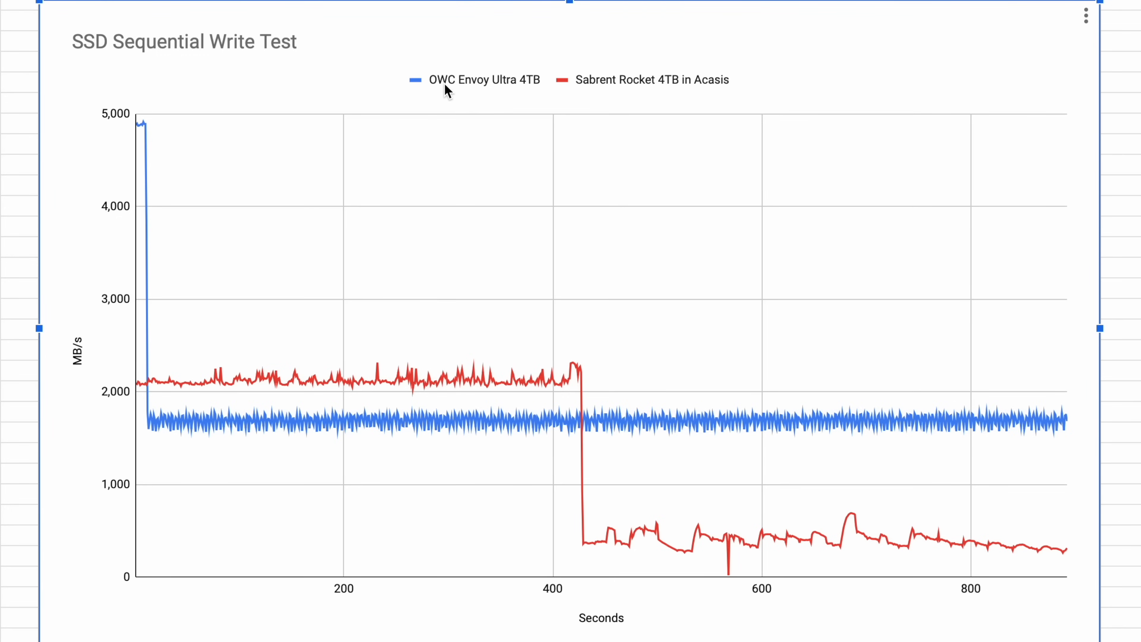
pyautogui.moveTo(386, 155)
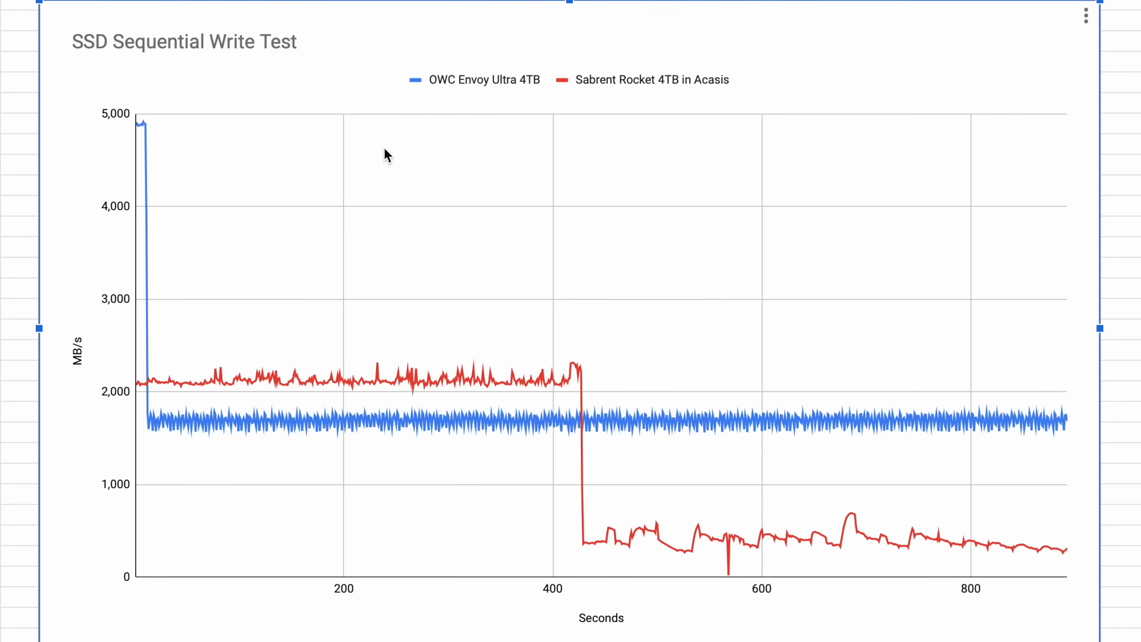
pyautogui.moveTo(165, 181)
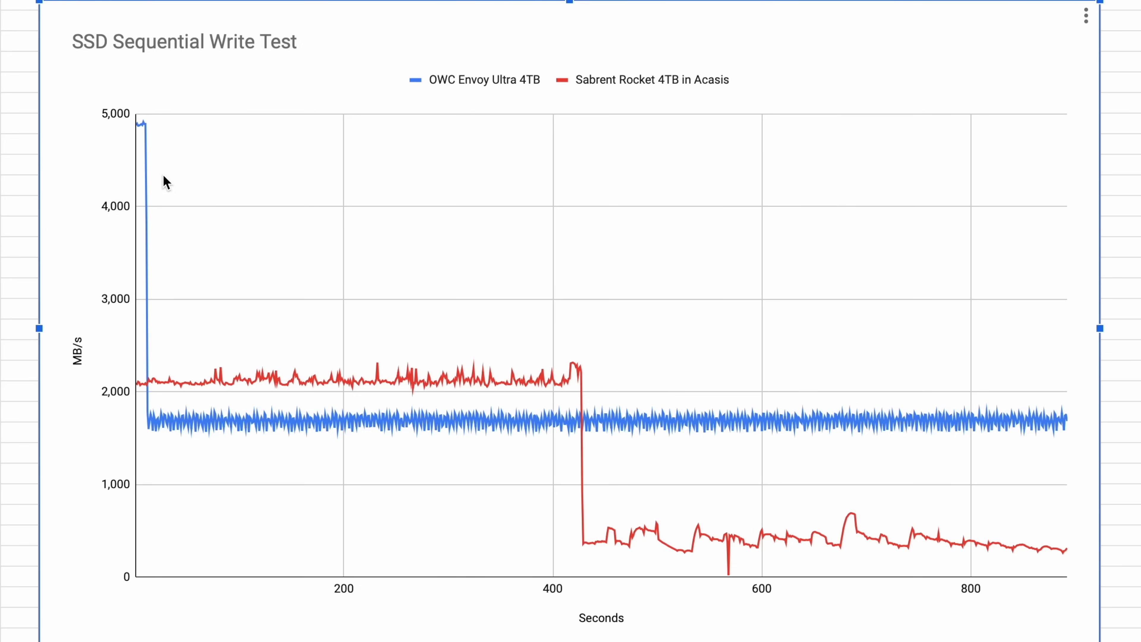
pyautogui.moveTo(138, 131)
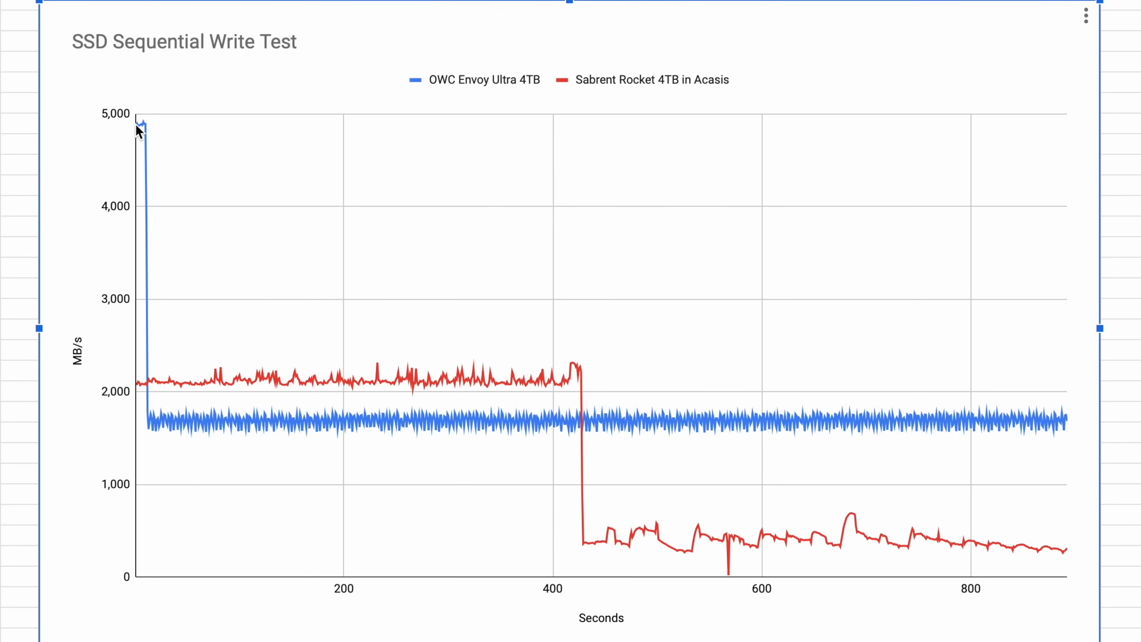
pyautogui.moveTo(141, 131)
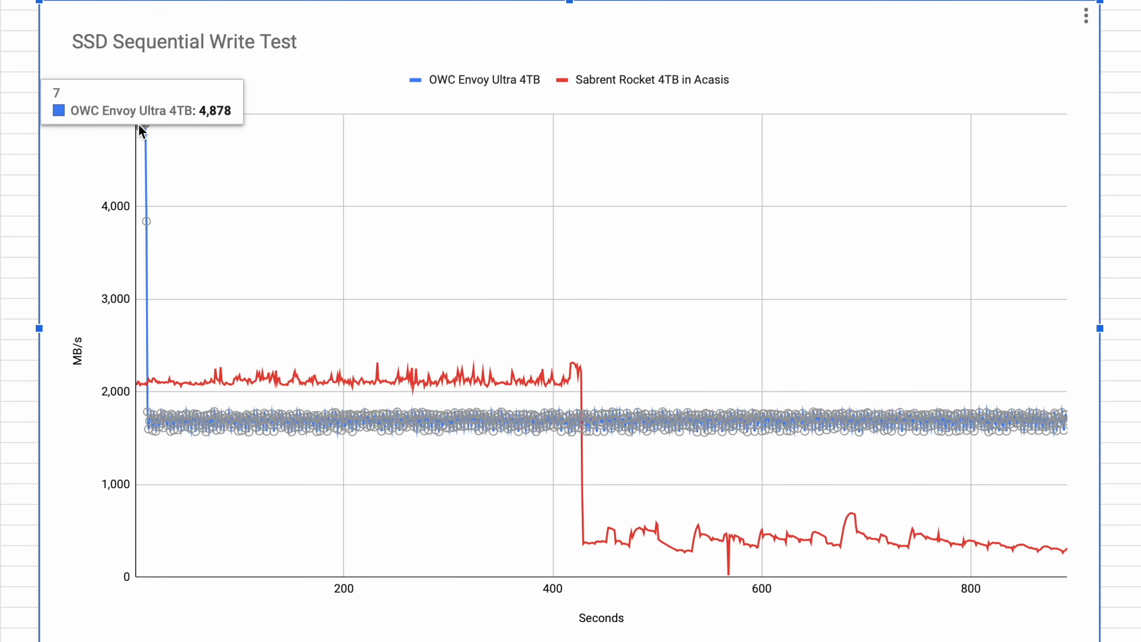
pyautogui.moveTo(143, 120)
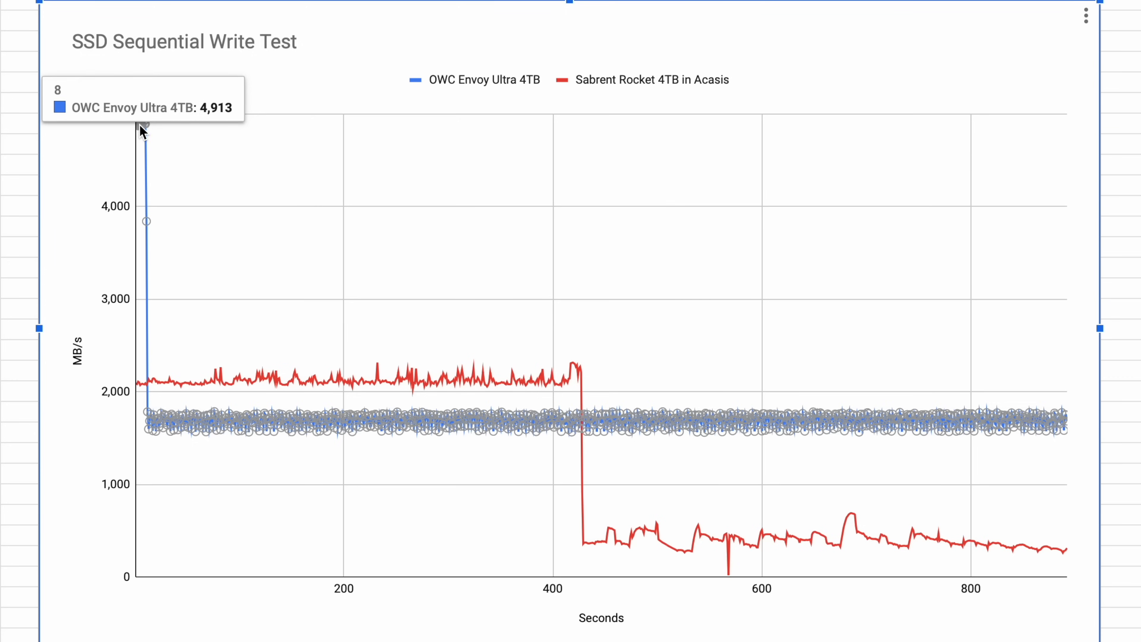
pyautogui.moveTo(146, 130)
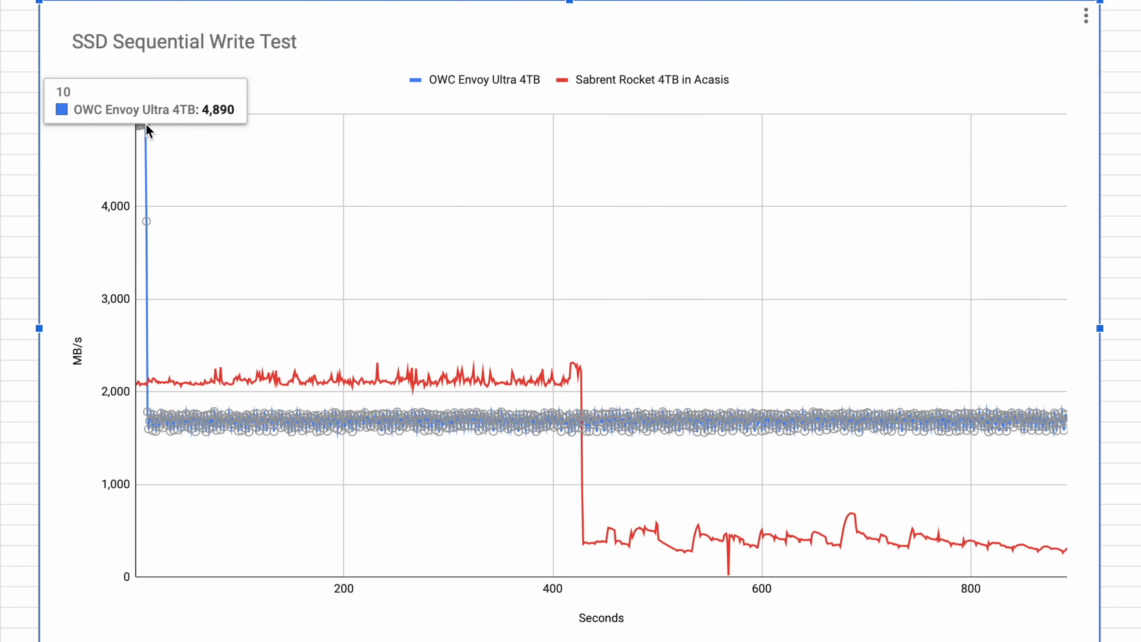
pyautogui.moveTo(150, 131)
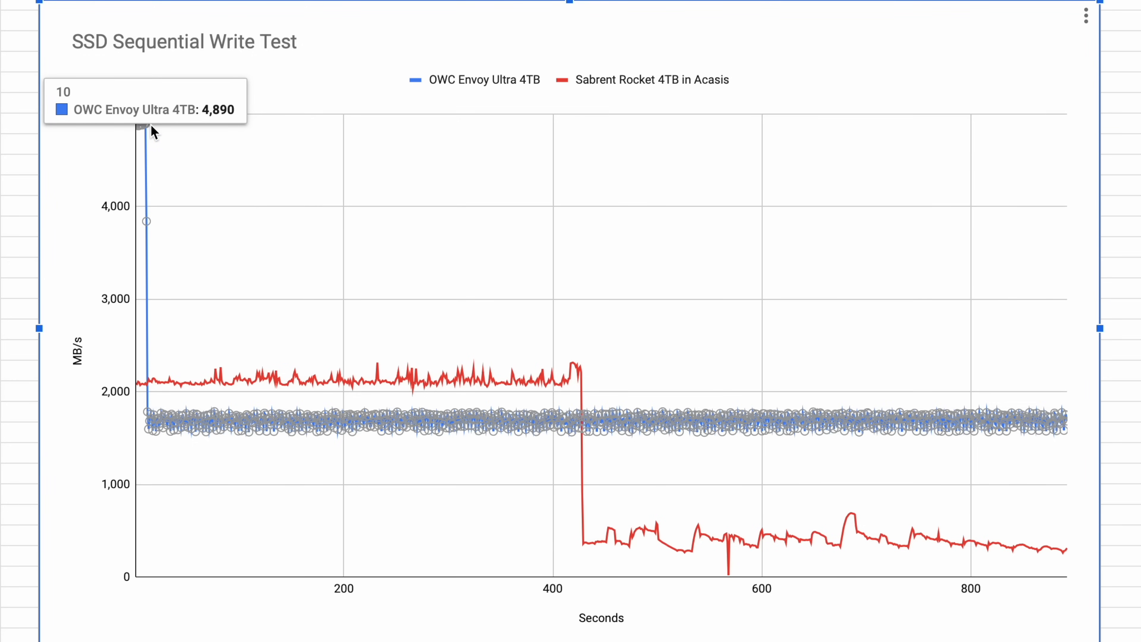
pyautogui.moveTo(160, 426)
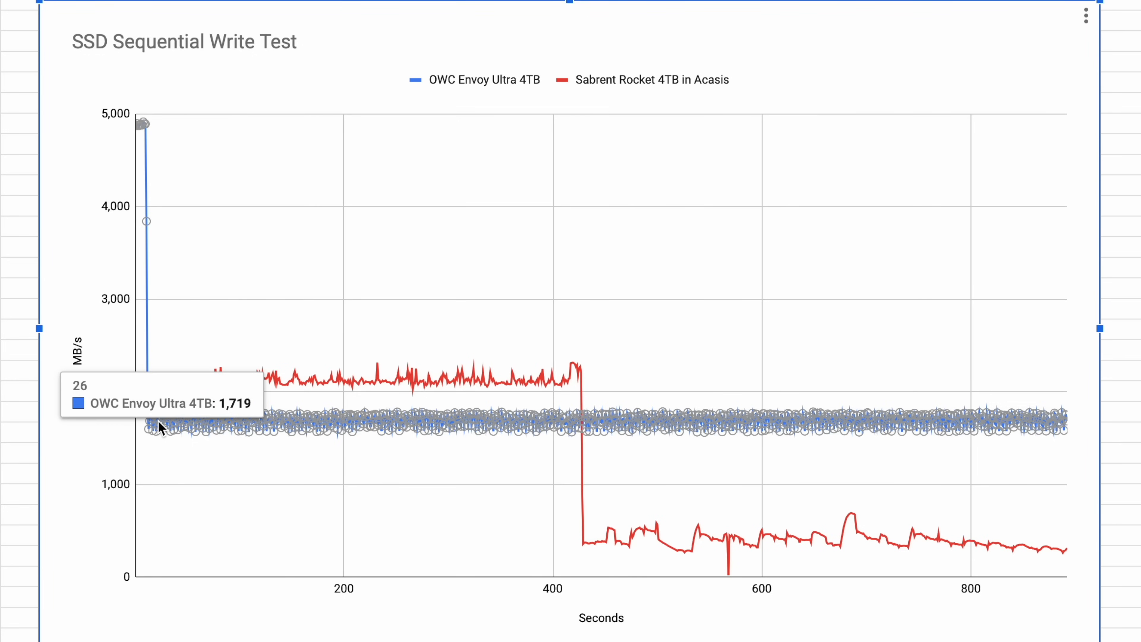
pyautogui.moveTo(211, 429)
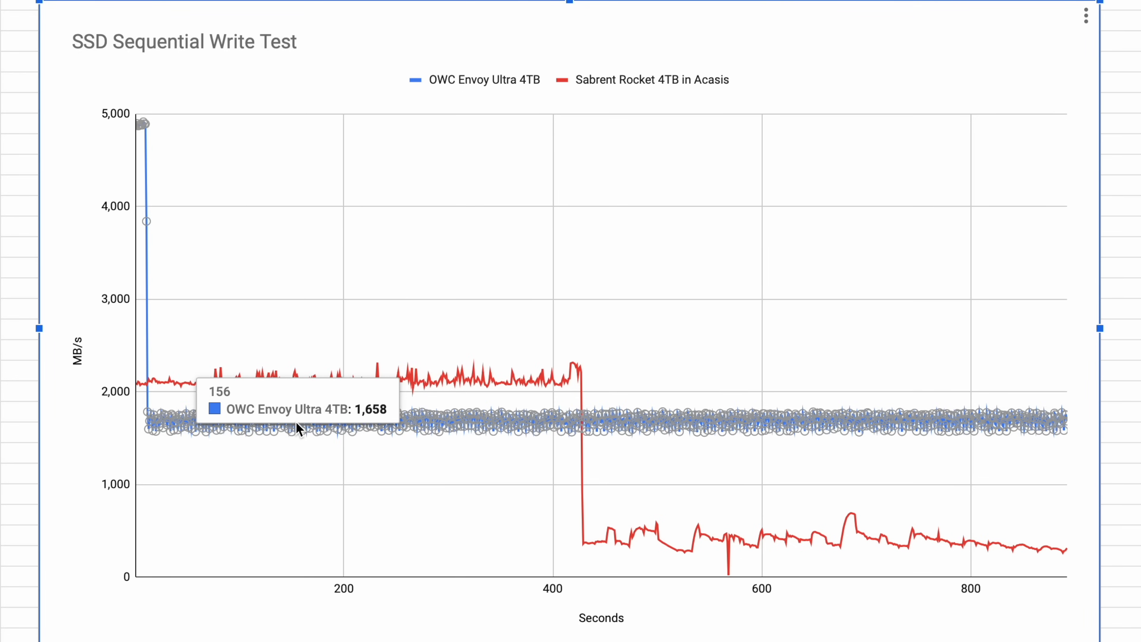
pyautogui.moveTo(661, 425)
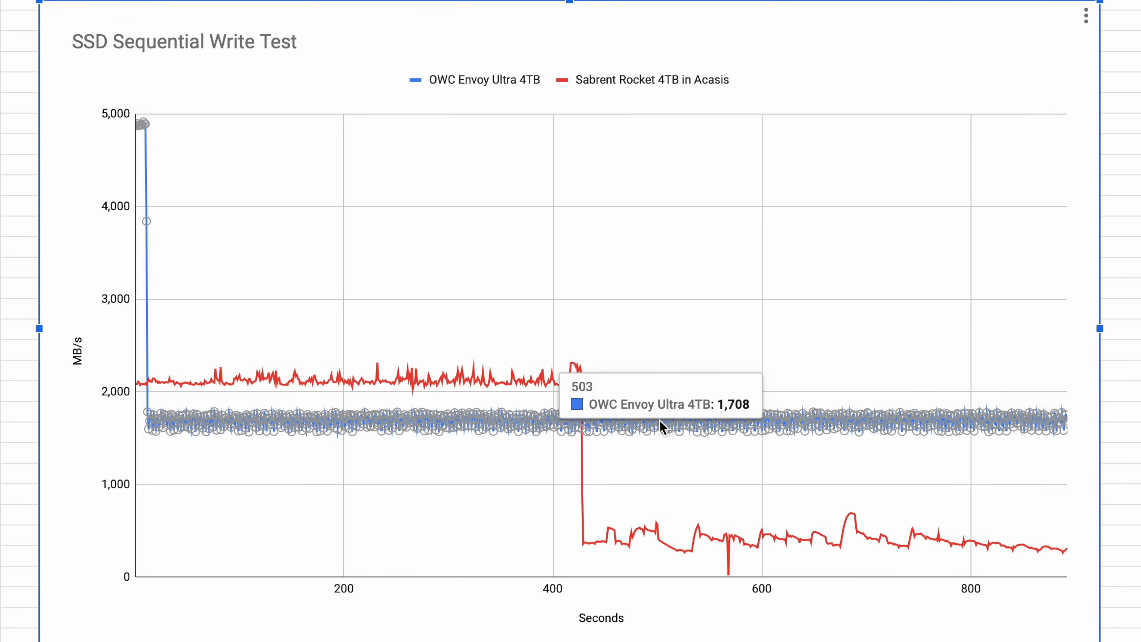
pyautogui.moveTo(975, 430)
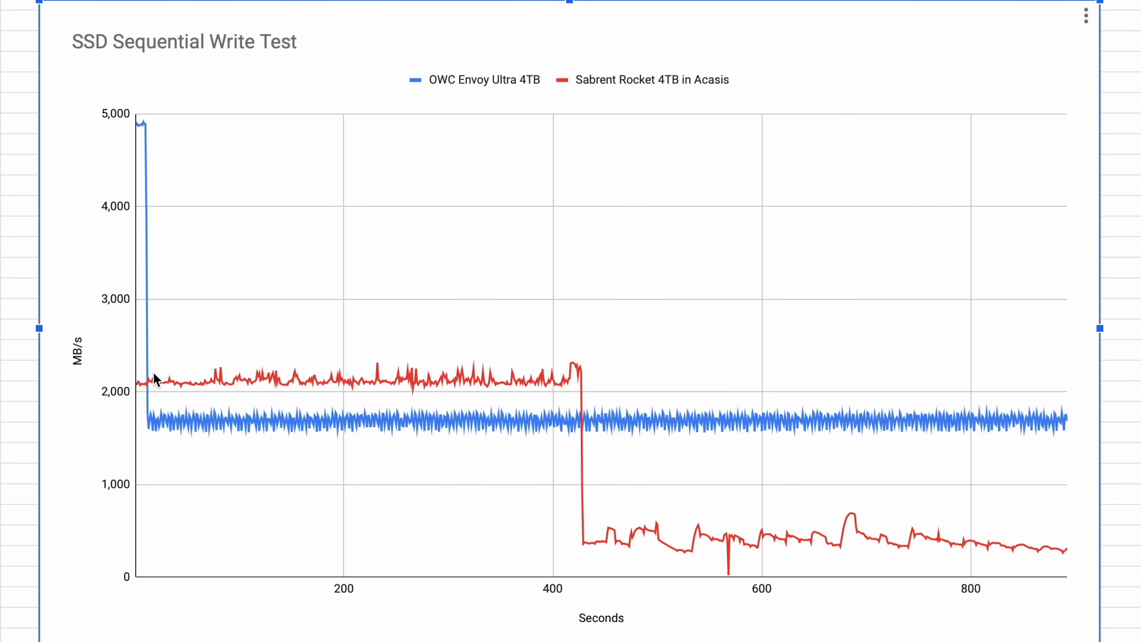
pyautogui.moveTo(150, 379)
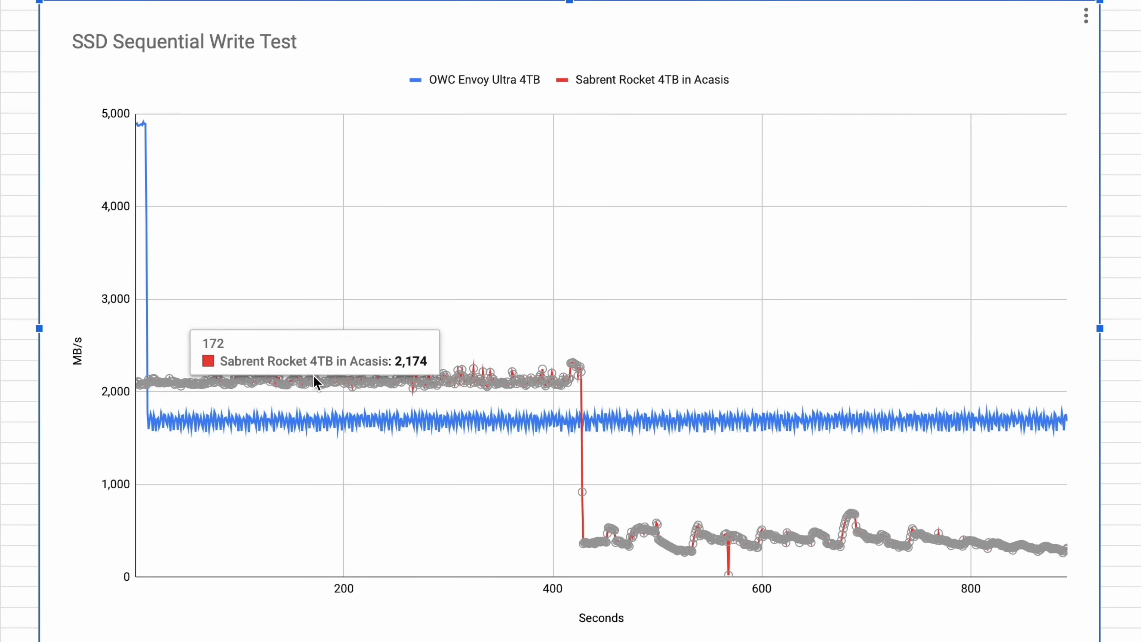
pyautogui.moveTo(471, 385)
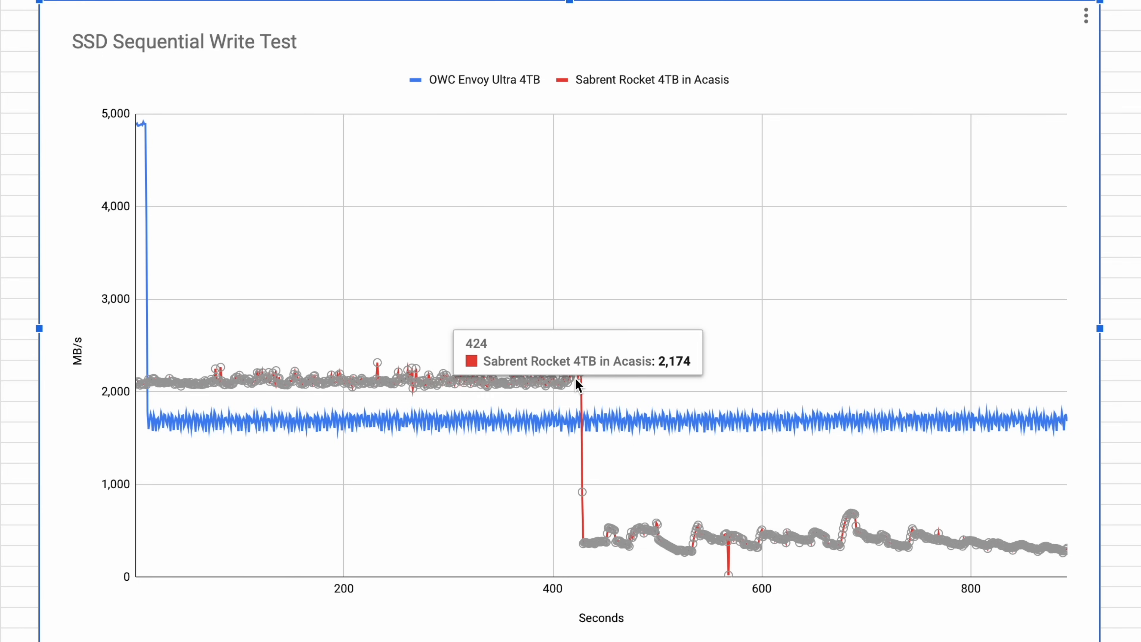
pyautogui.moveTo(589, 510)
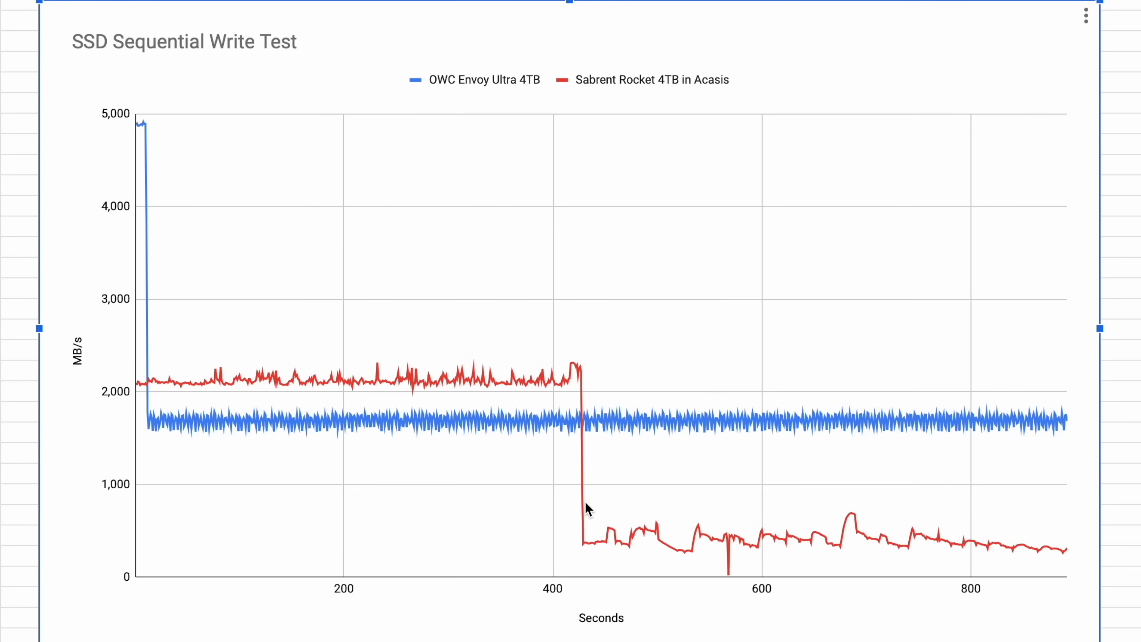
pyautogui.moveTo(727, 545)
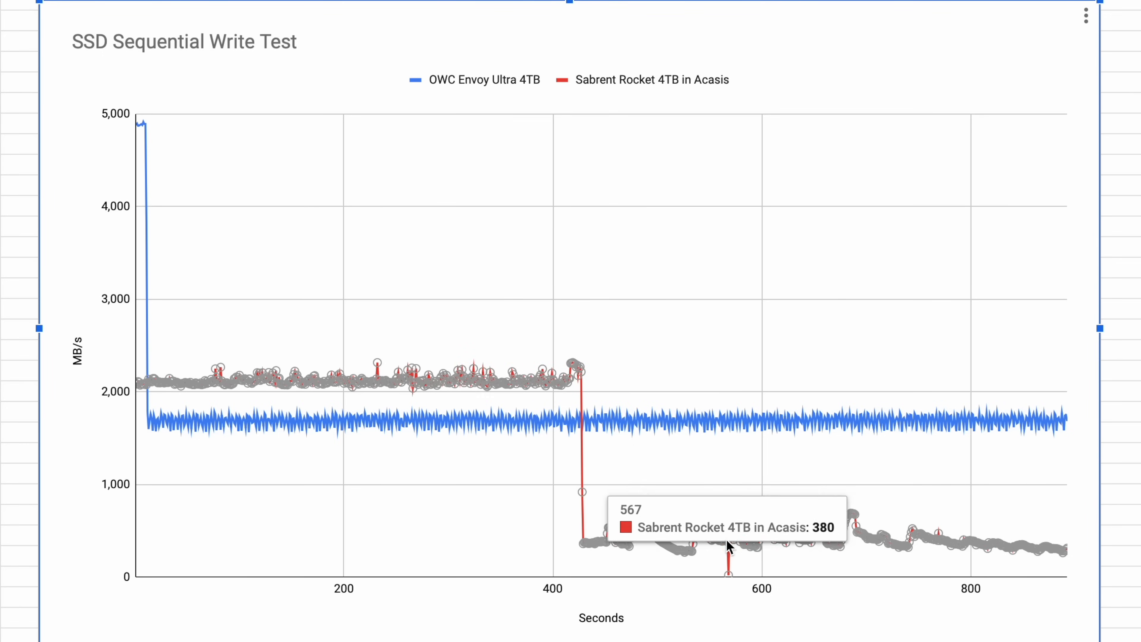
pyautogui.moveTo(913, 549)
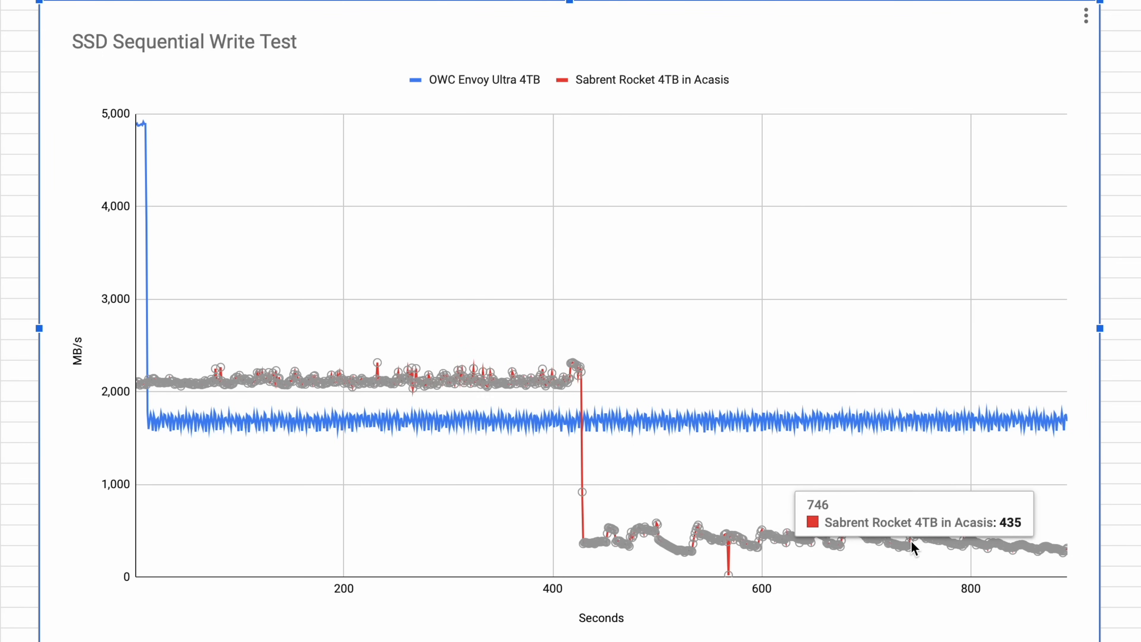
pyautogui.moveTo(1008, 554)
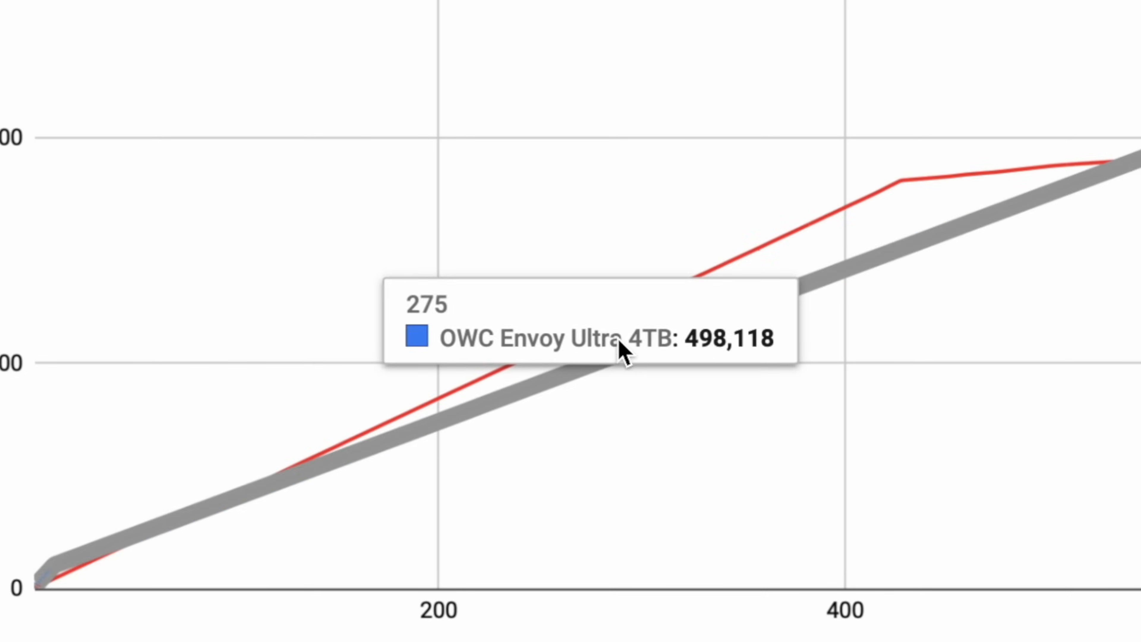
pyautogui.moveTo(906, 185)
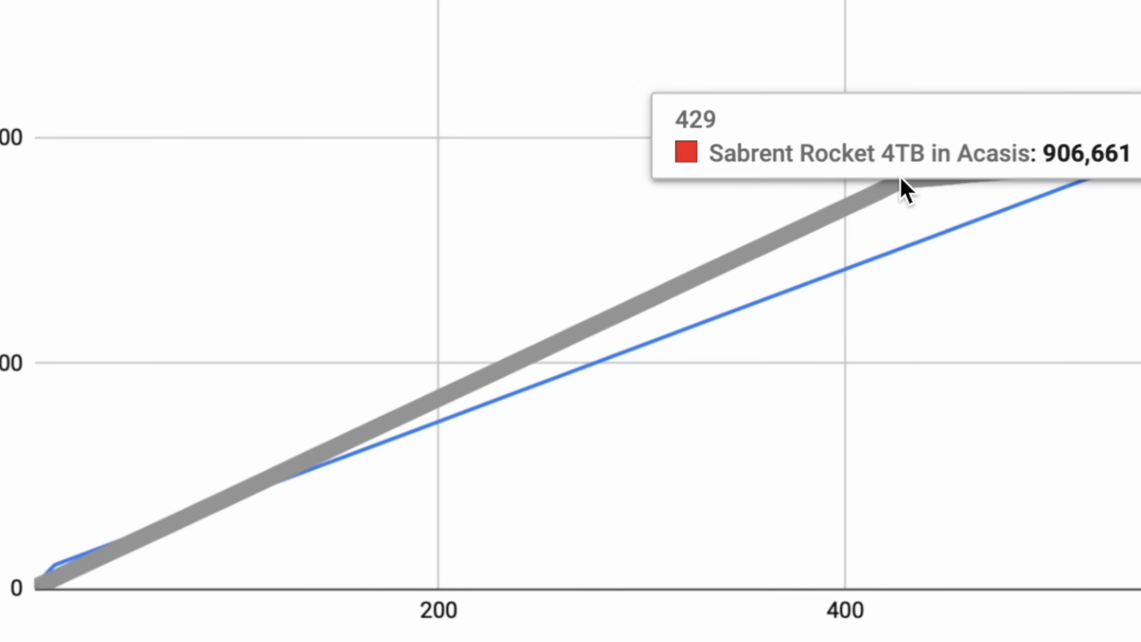
pyautogui.moveTo(899, 201)
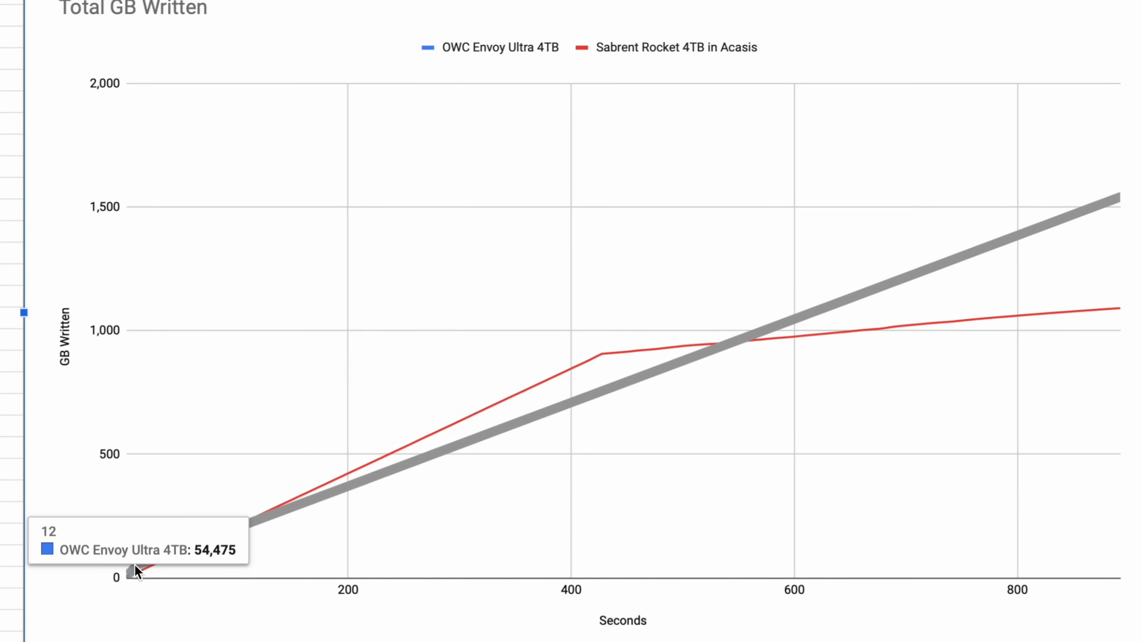
pyautogui.moveTo(1113, 211)
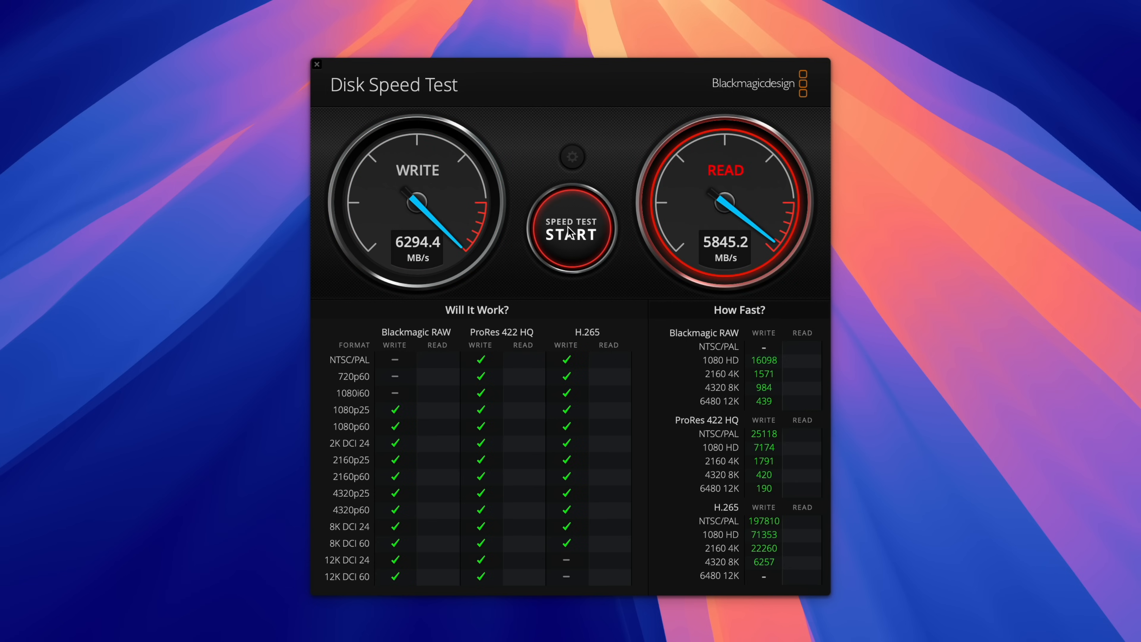
# Start the Blackmagic write and read speed test on the Samsung 990 Pro in the Ultra enclosure
pyautogui.click(571, 231)
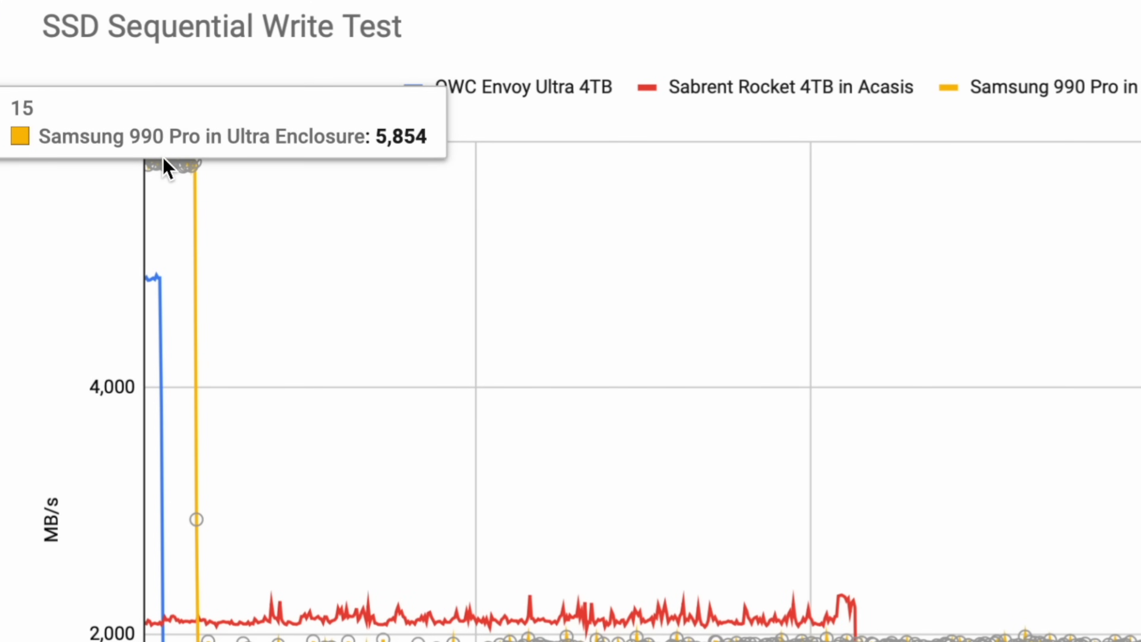
pyautogui.moveTo(197, 165)
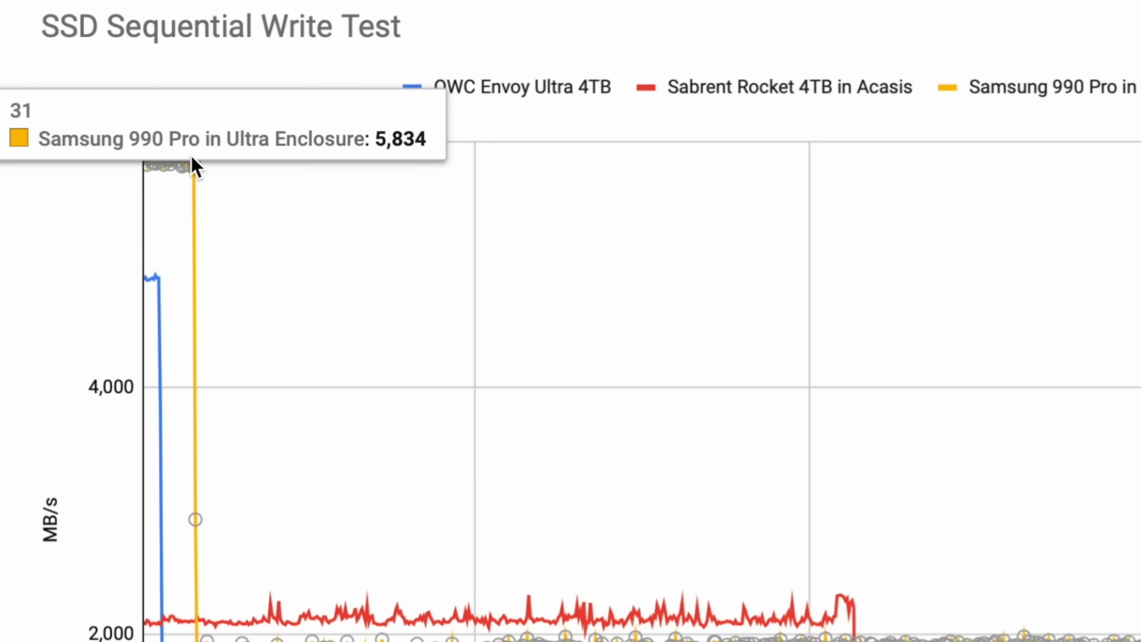
pyautogui.moveTo(207, 164)
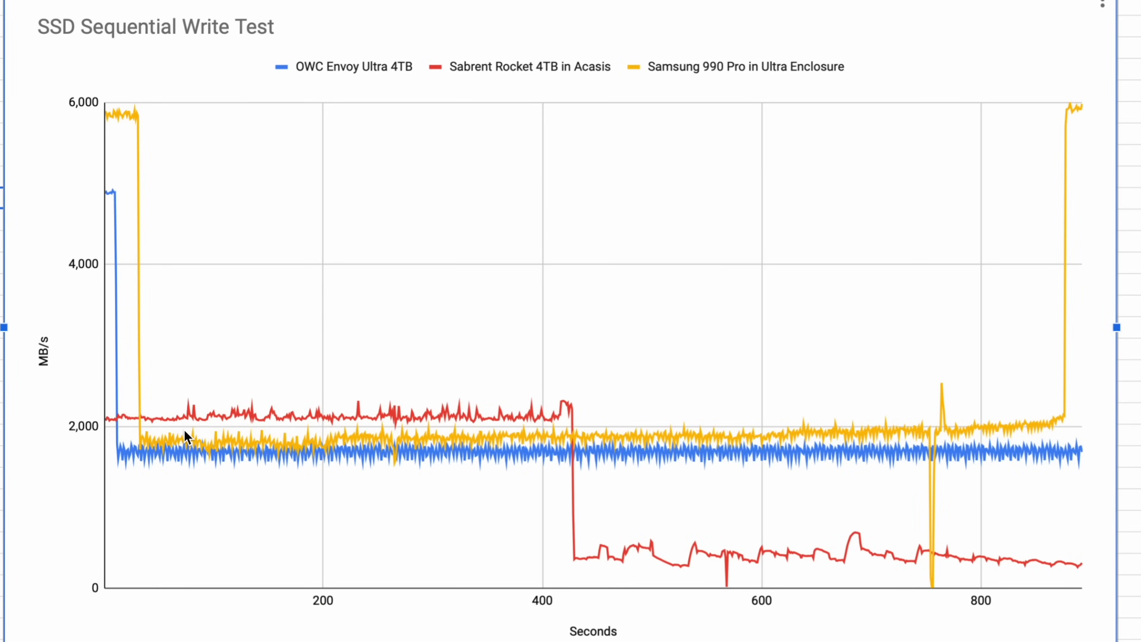
pyautogui.moveTo(350, 436)
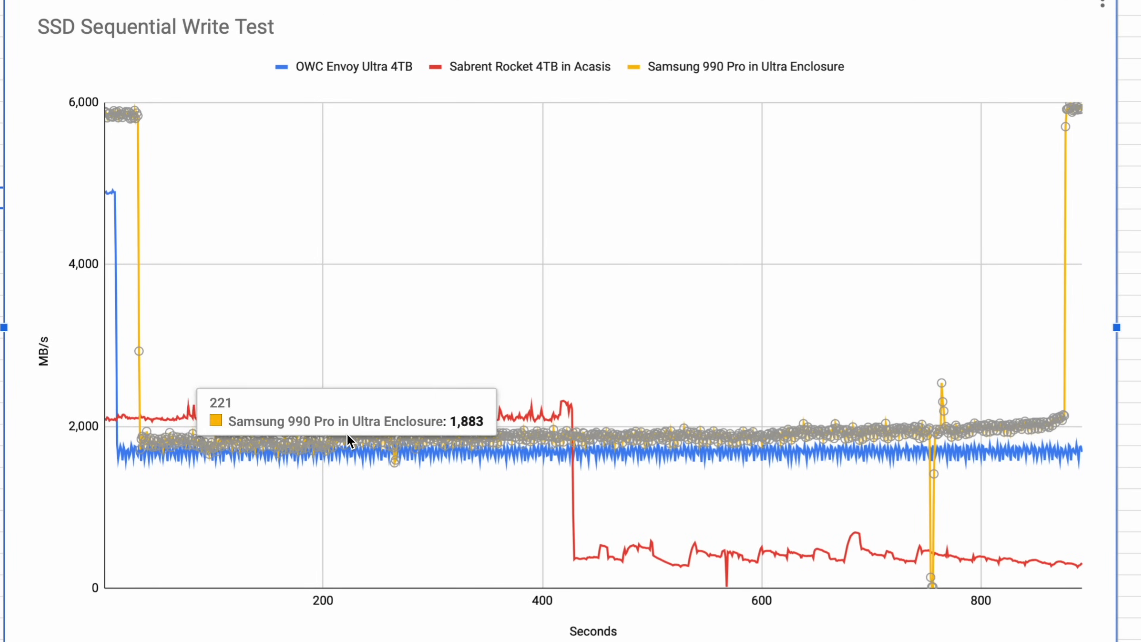
pyautogui.moveTo(995, 431)
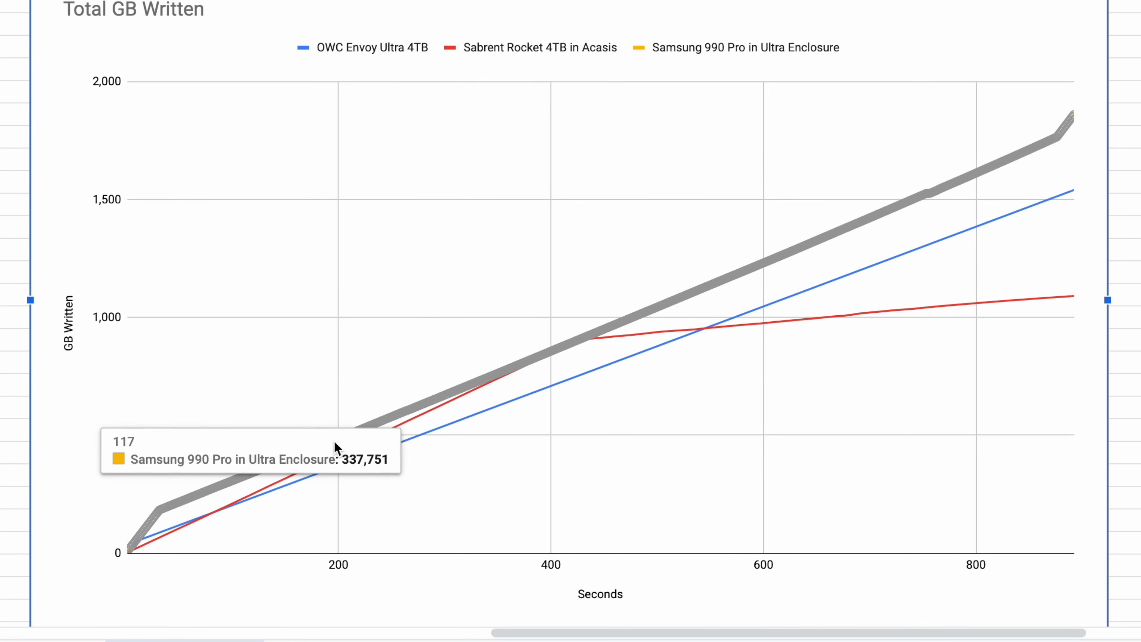
pyautogui.moveTo(1073, 120)
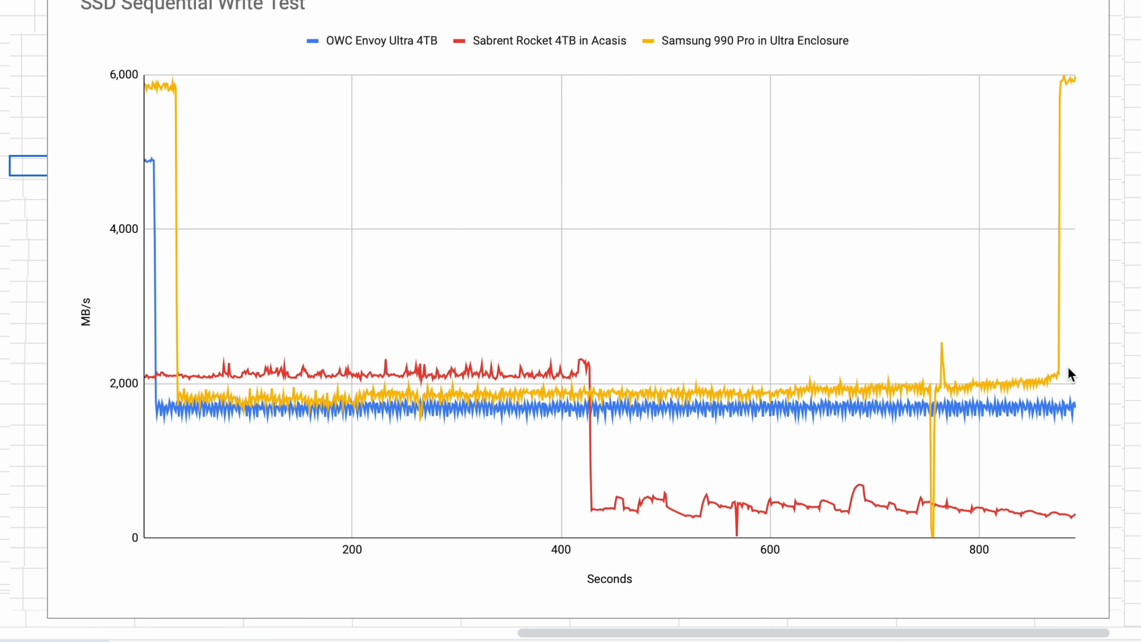
pyautogui.moveTo(1074, 93)
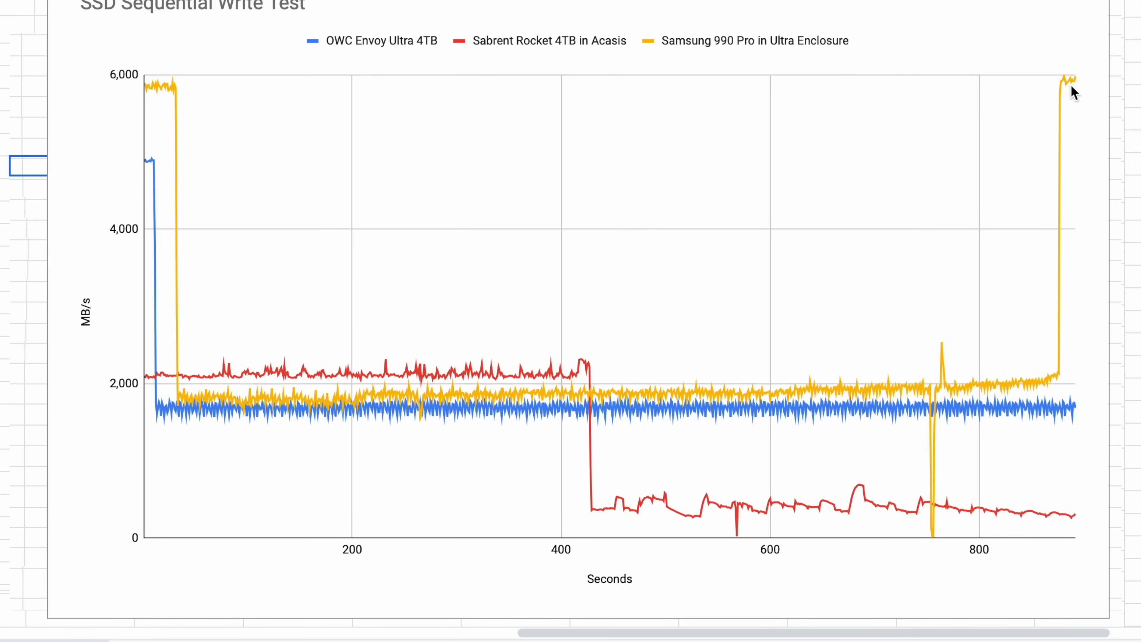
pyautogui.moveTo(1067, 111)
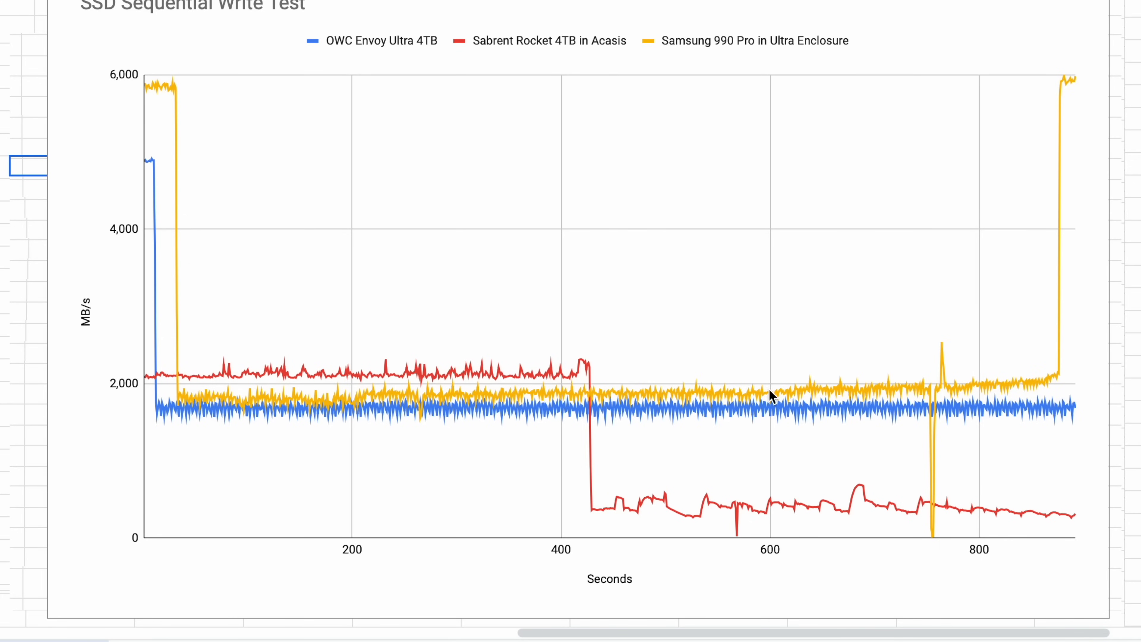
pyautogui.moveTo(172, 90)
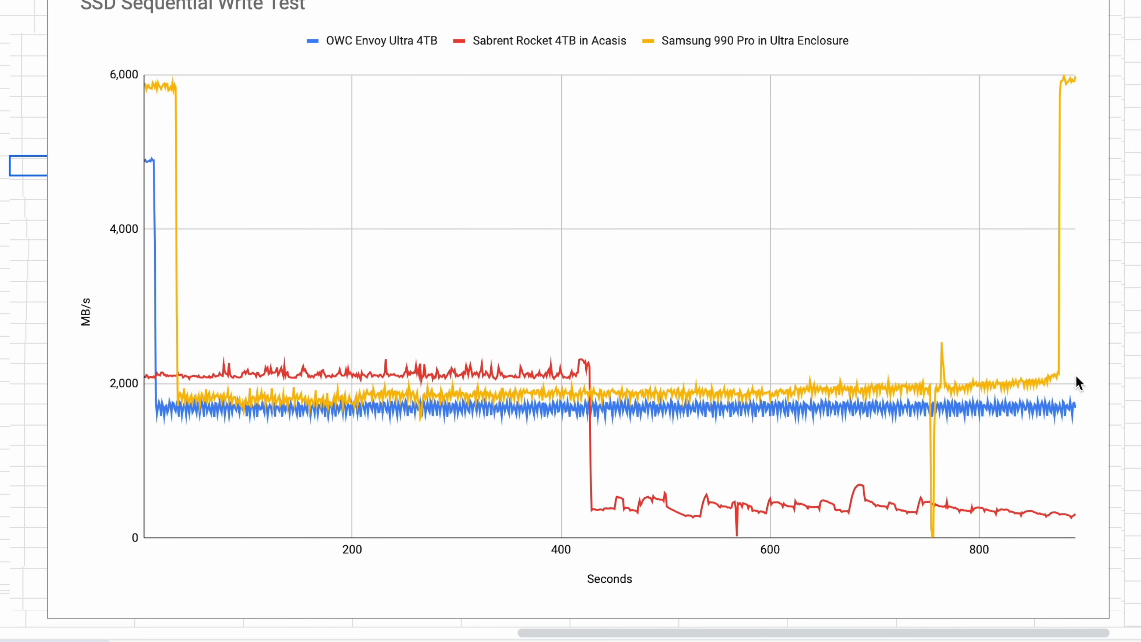
pyautogui.moveTo(1067, 86)
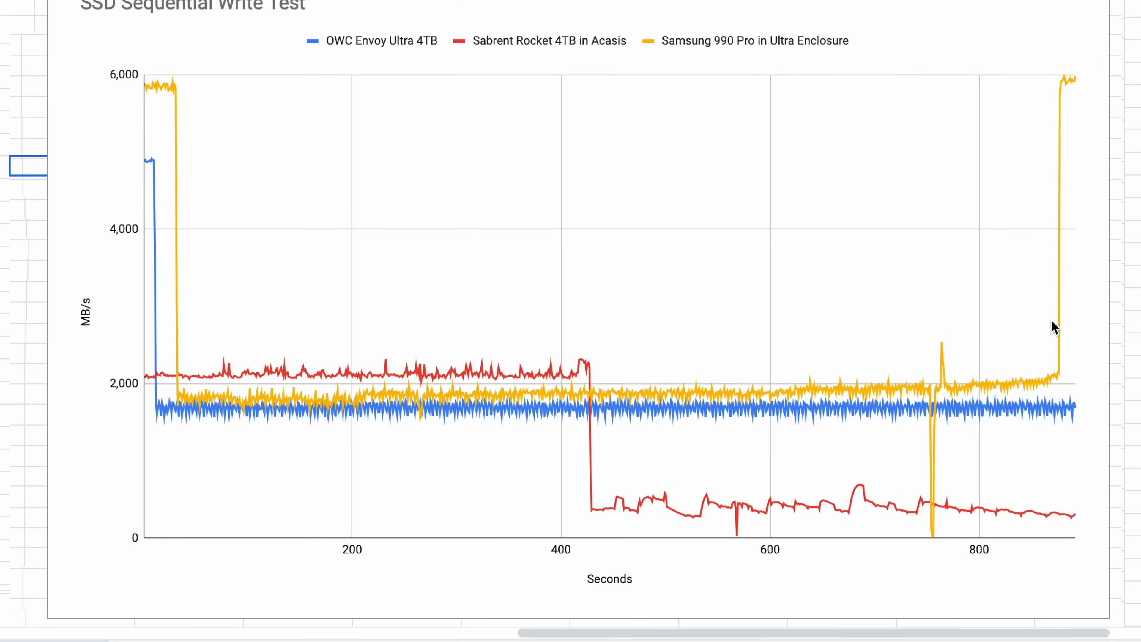
pyautogui.moveTo(1003, 444)
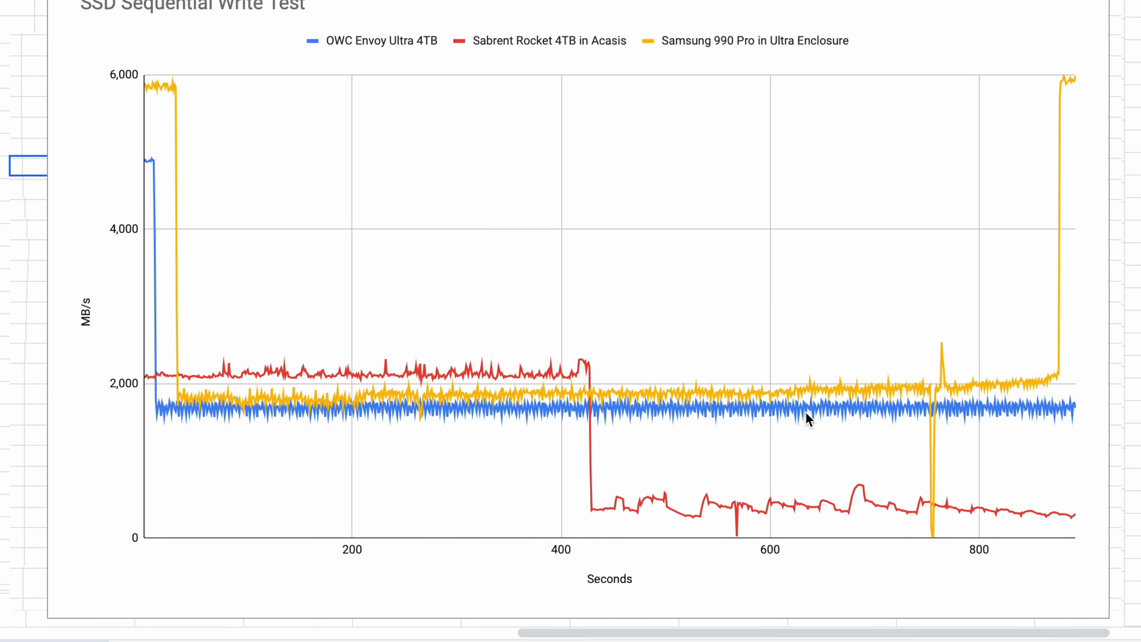
pyautogui.moveTo(1084, 398)
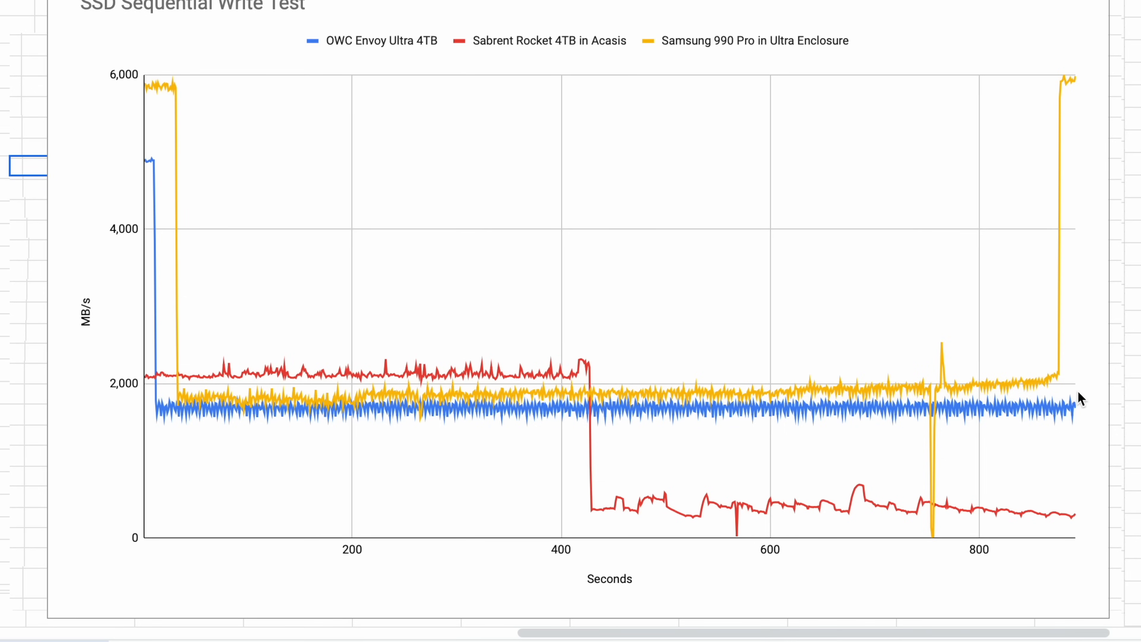
pyautogui.moveTo(1063, 410)
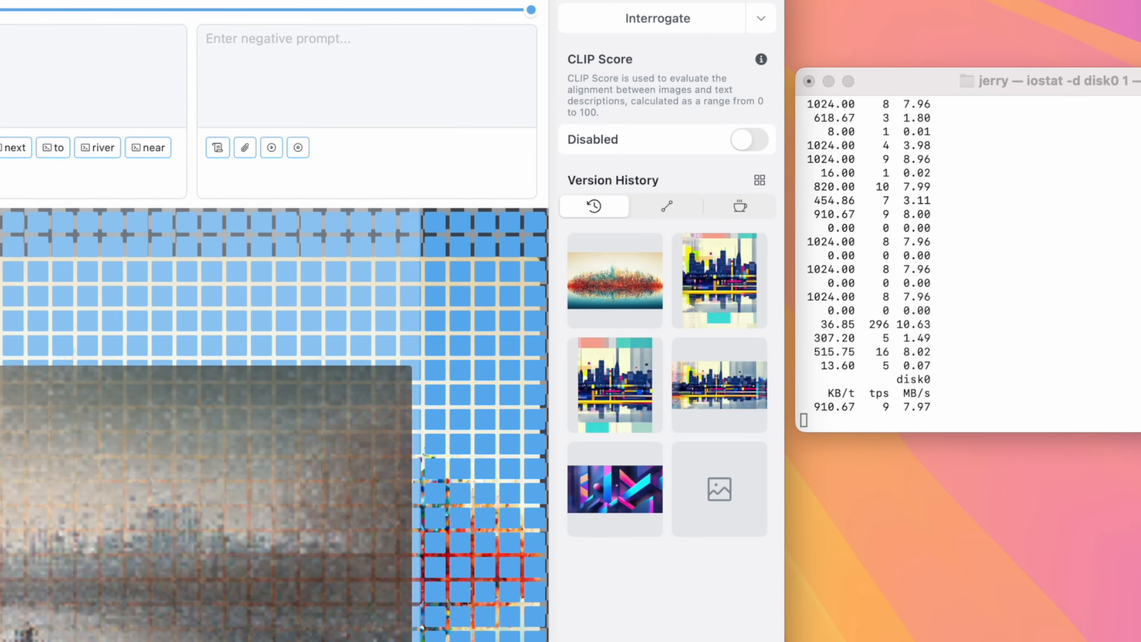
# Start an image generation in Draw Things while iostat -d disk0 runs alongside
pyautogui.click(614, 280)
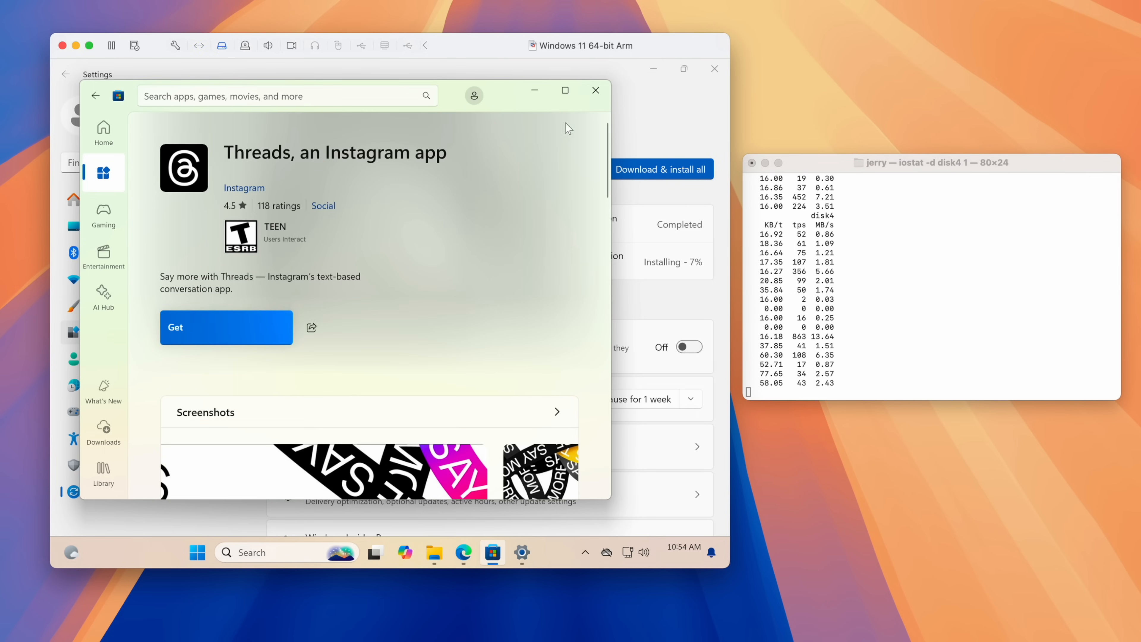
# Minimize the Microsoft Store Threads page and the Edge CrystalDiskMark page to reveal Windows Update
pyautogui.click(594, 90)
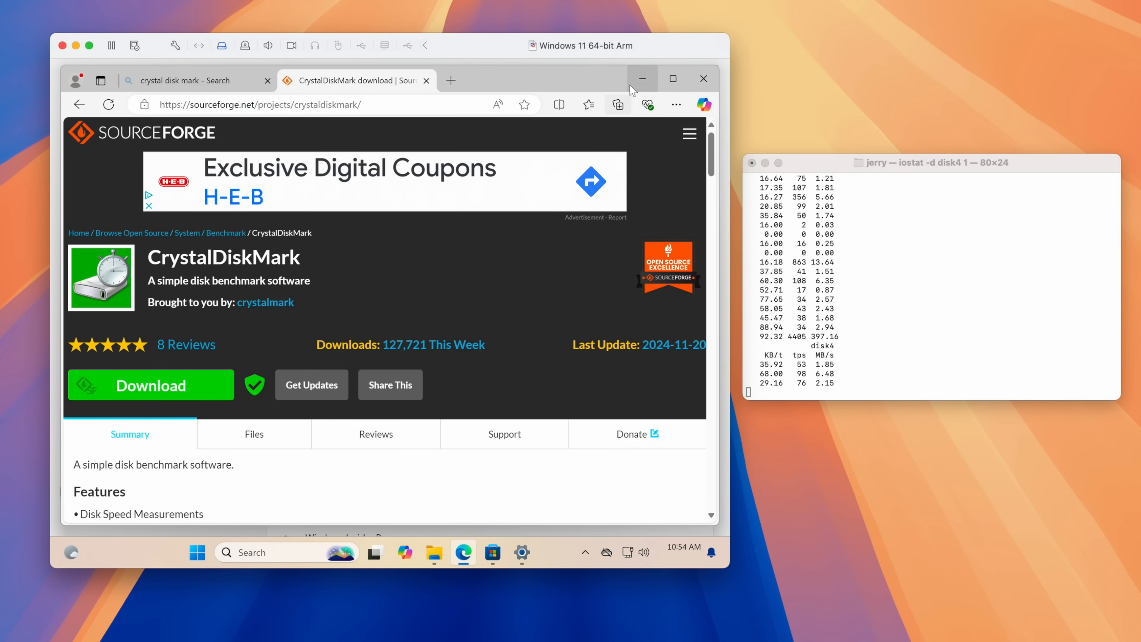
pyautogui.moveTo(642, 78)
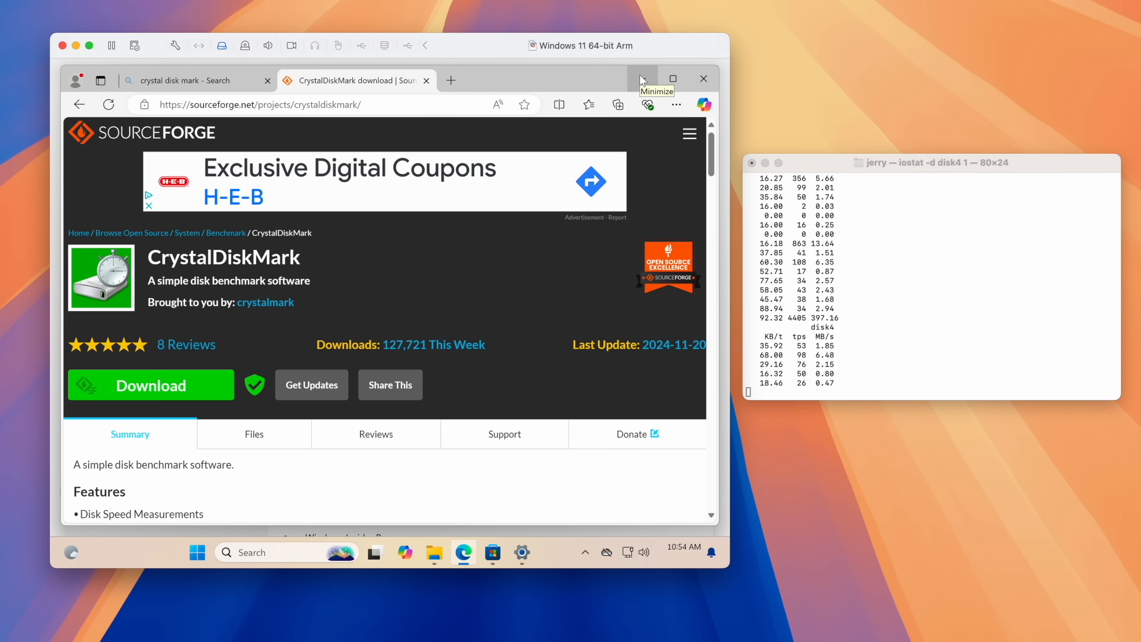
pyautogui.click(521, 552)
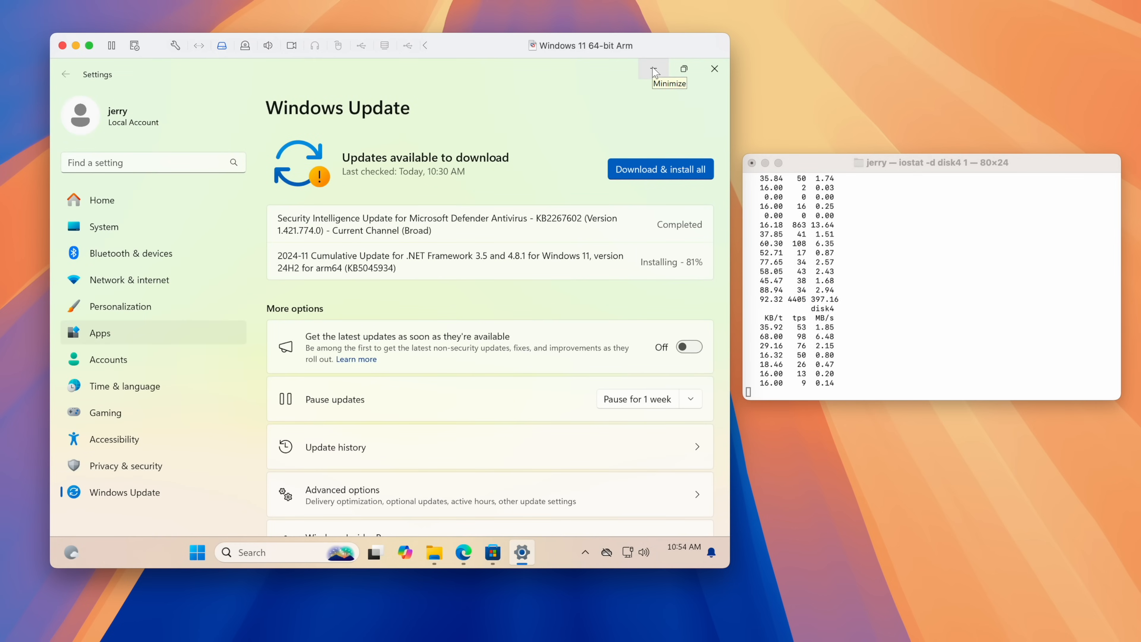